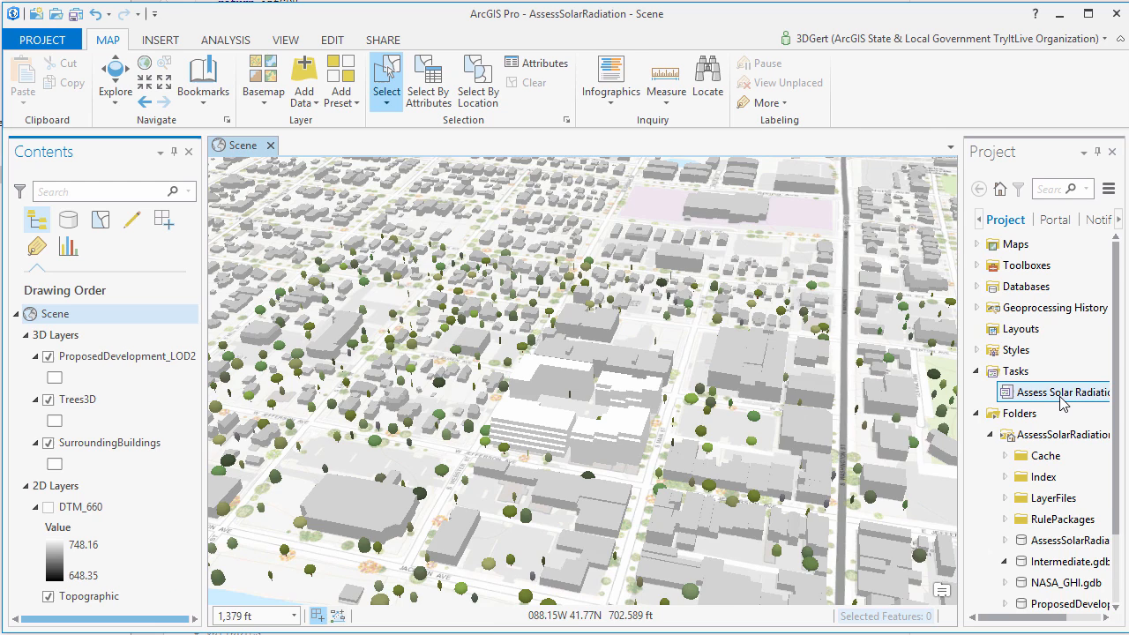
Step: Add ProposedDevelopment_LOD2, Trees3D and SurroundingBuildings as inputs over DTM_660, cell size 5, month August
double_click(1051, 392)
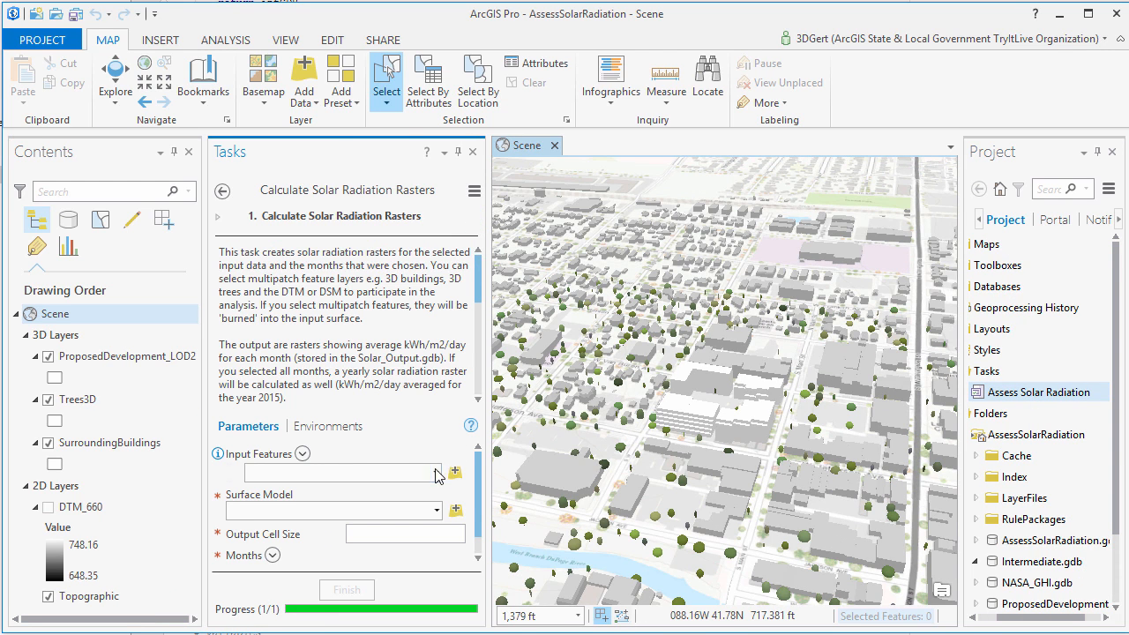
left_click(438, 494)
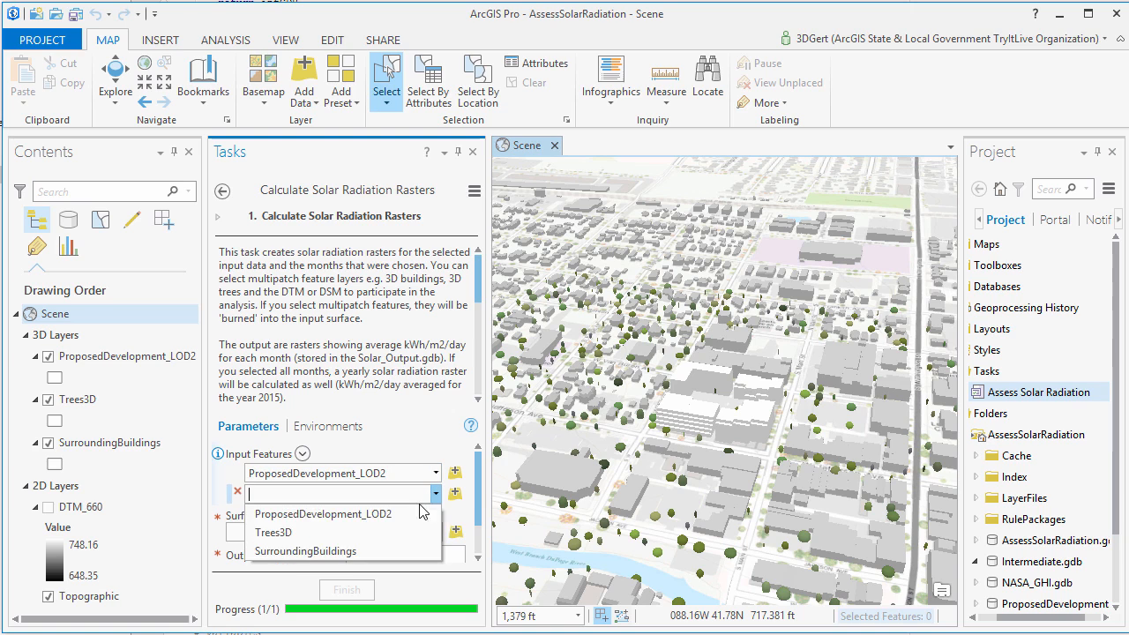
left_click(273, 532)
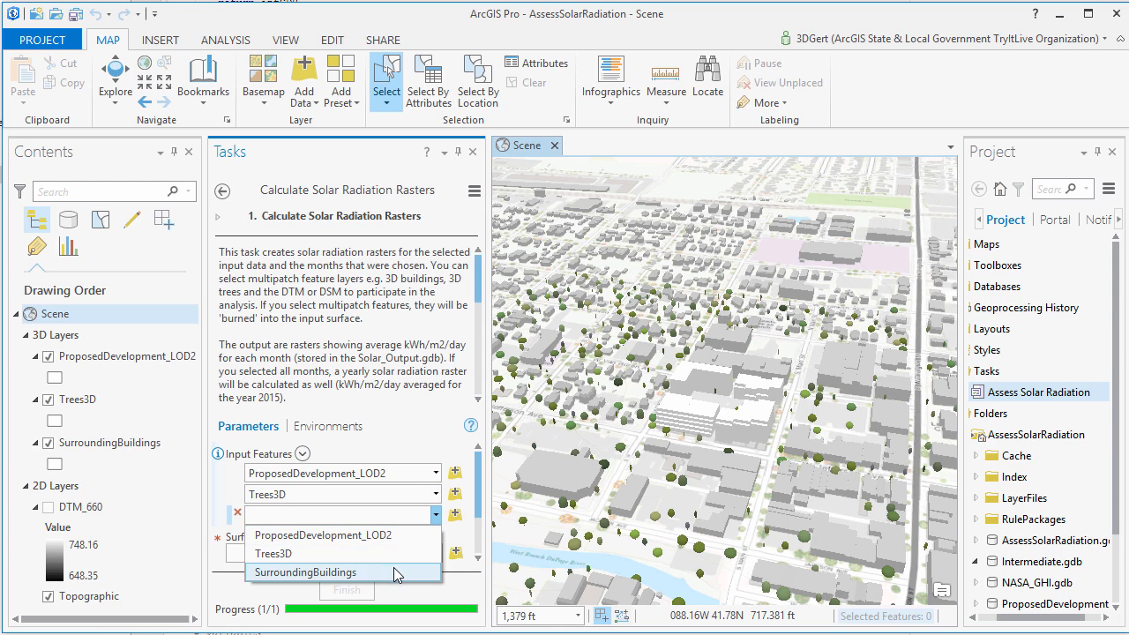
left_click(306, 571)
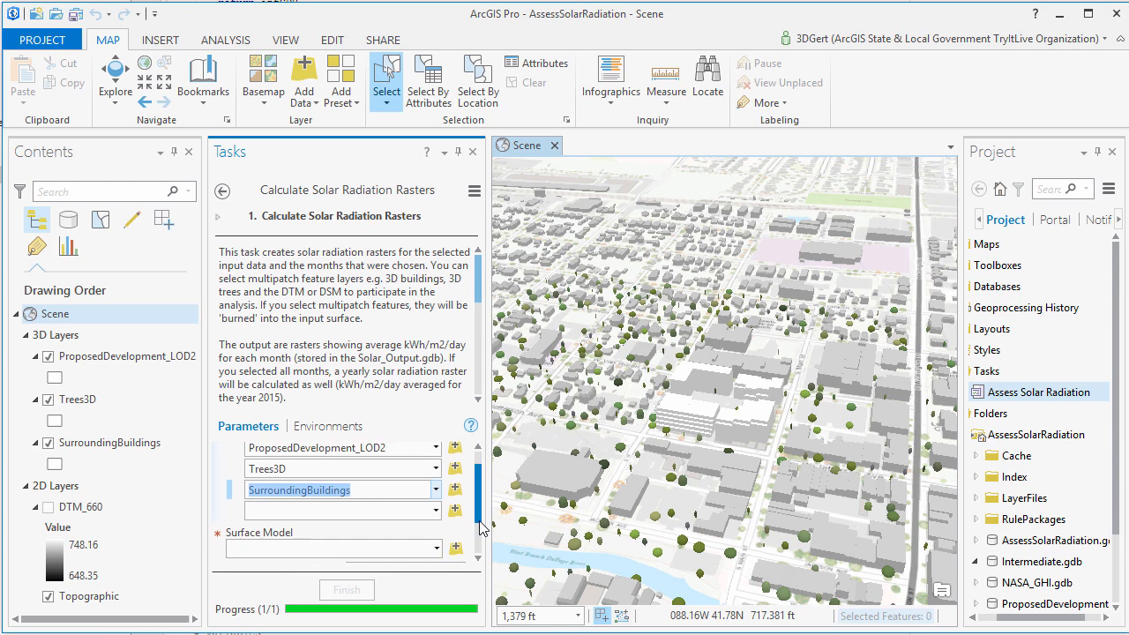
scroll("down", 3)
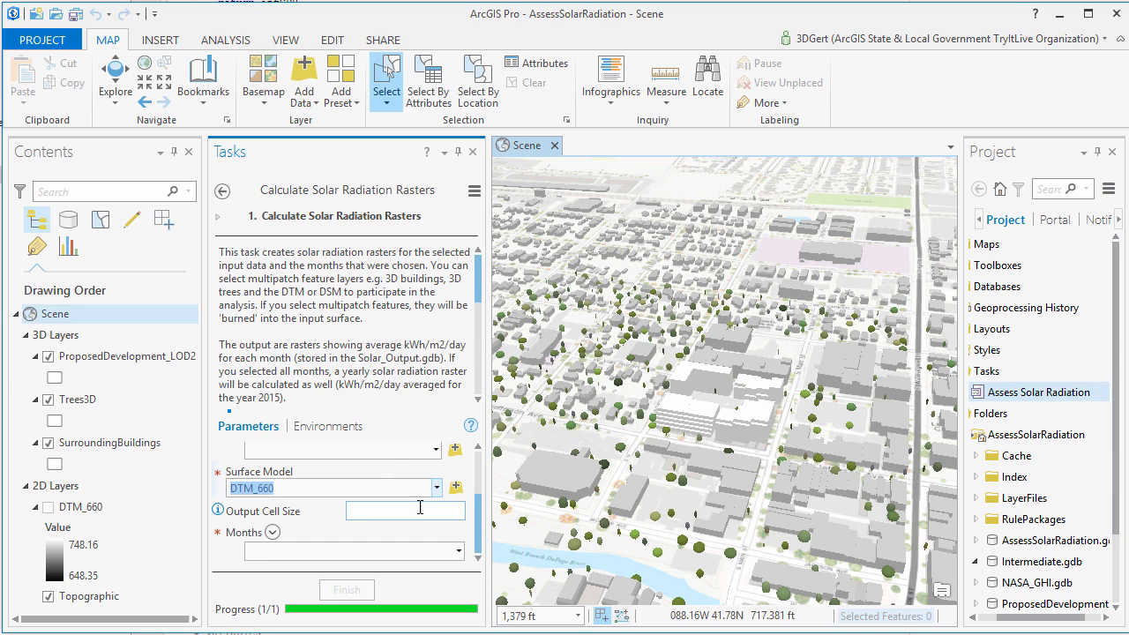
type("5")
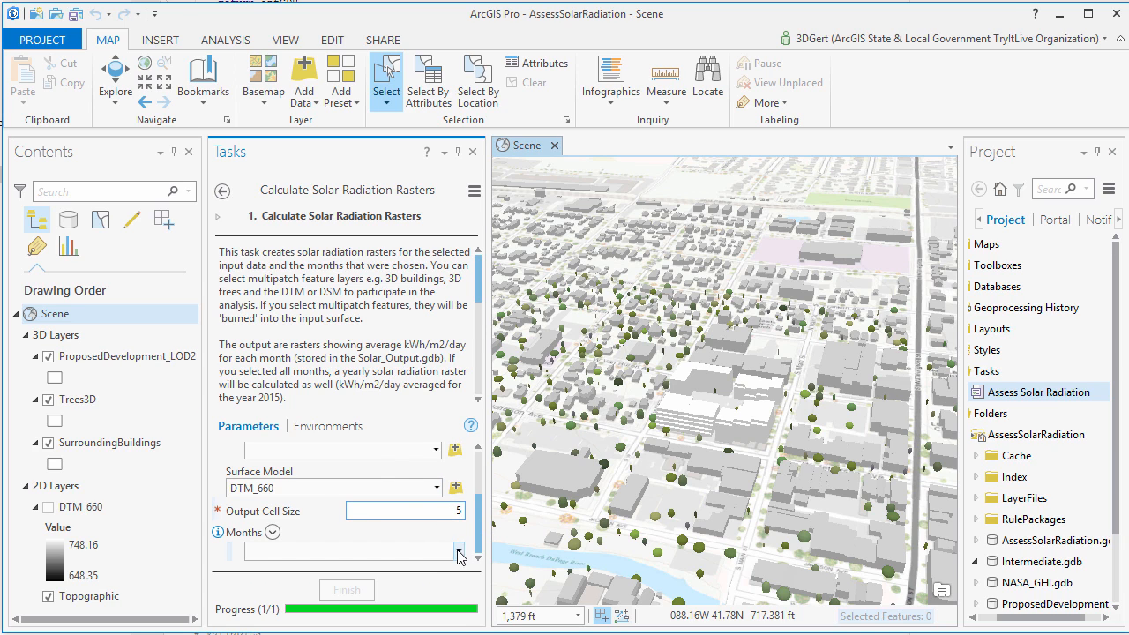
left_click(458, 550)
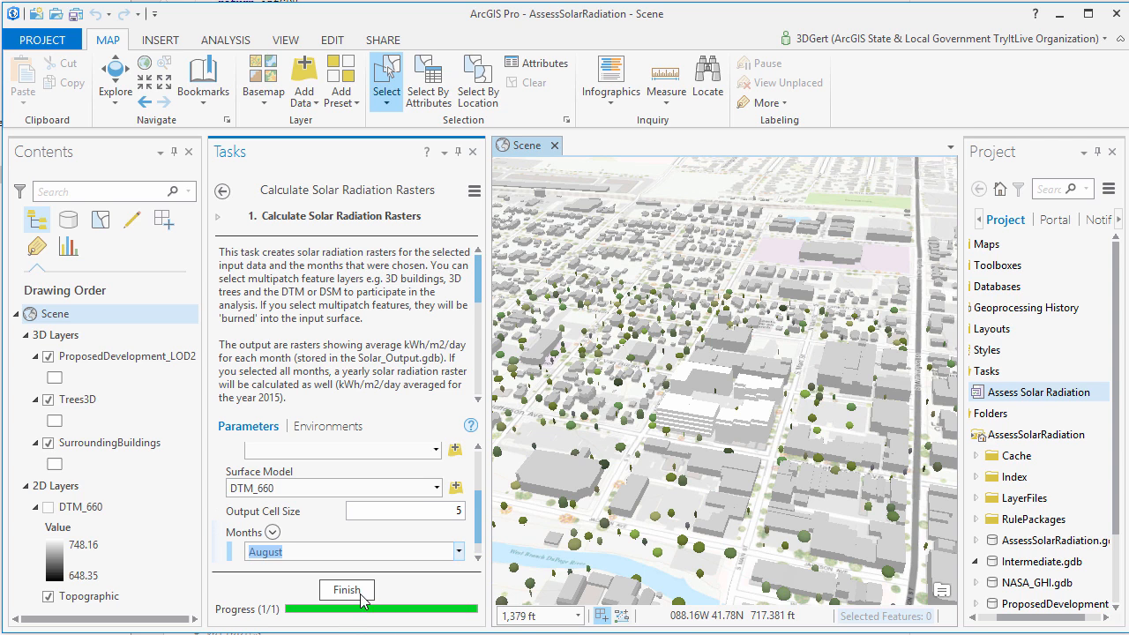
Step: Run the radiation raster and give aug_radiation a yellow-to-red colour ramp
left_click(346, 590)
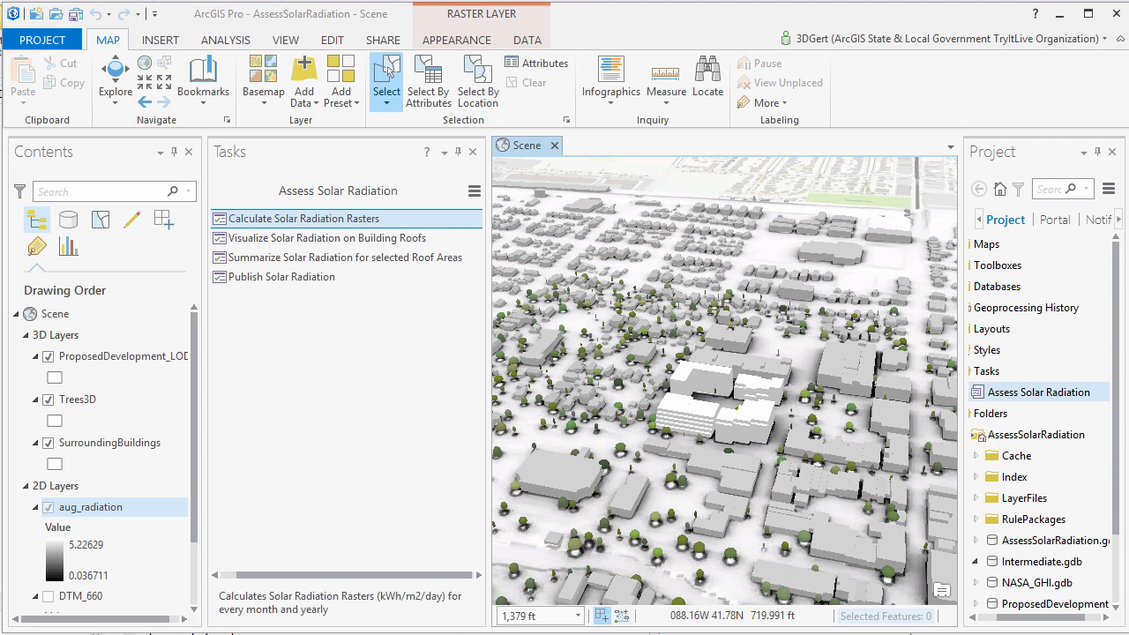
left_click(455, 39)
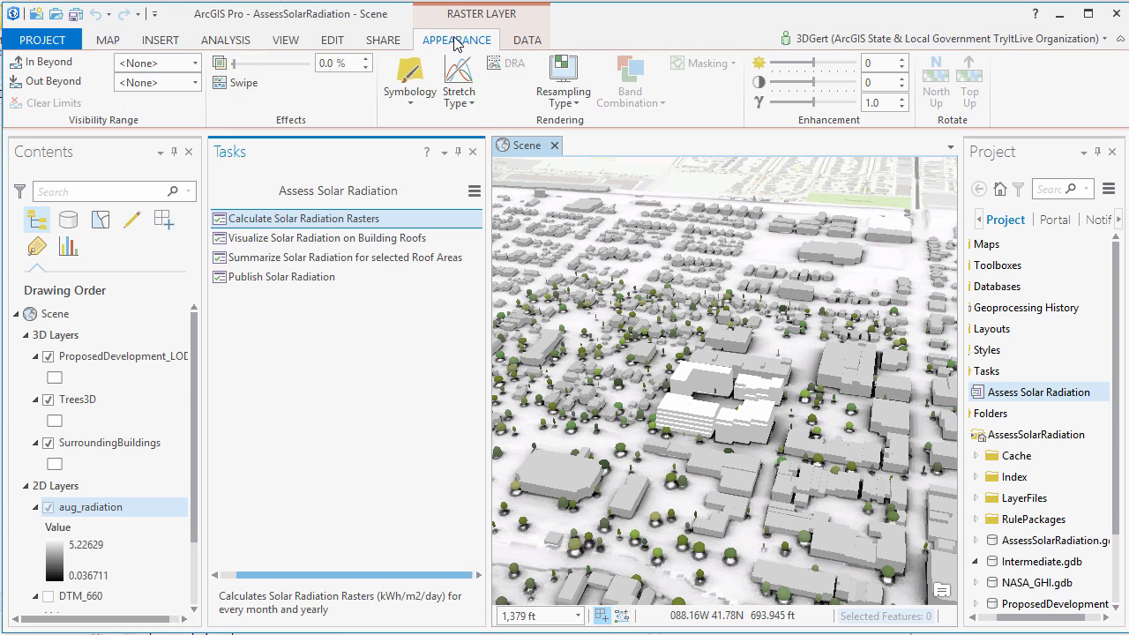
left_click(409, 80)
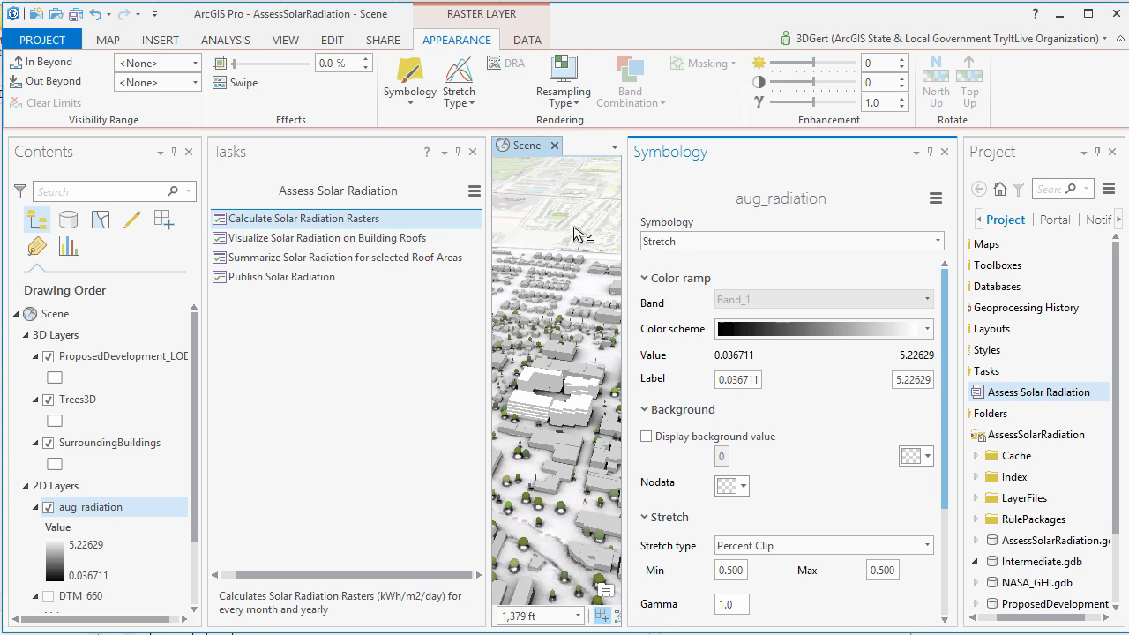
left_click(924, 328)
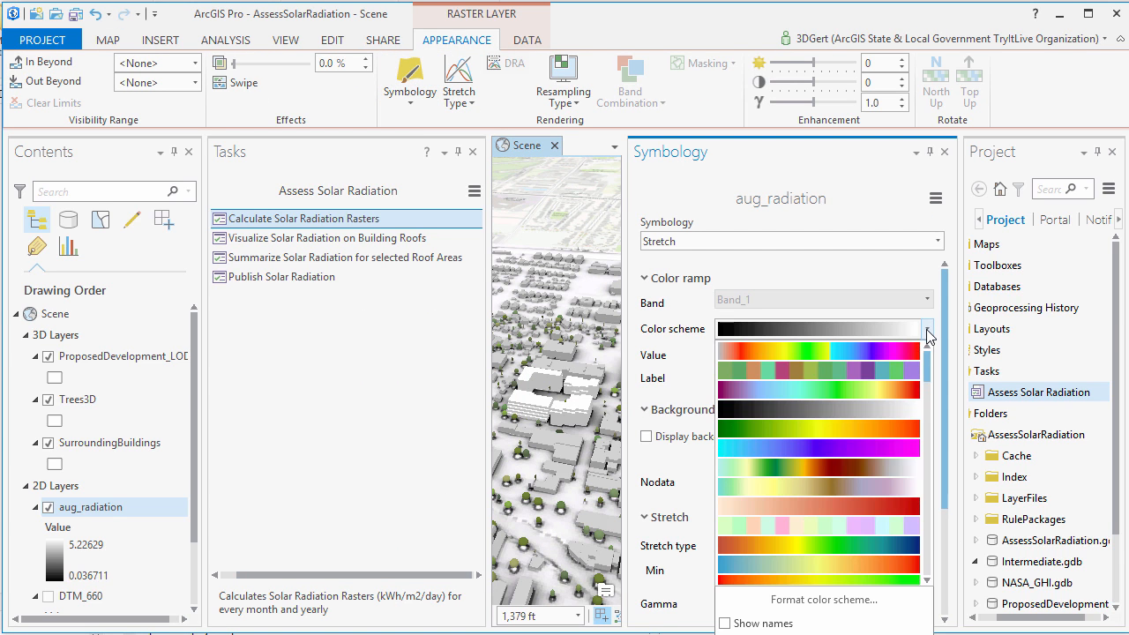
scroll("down", 3)
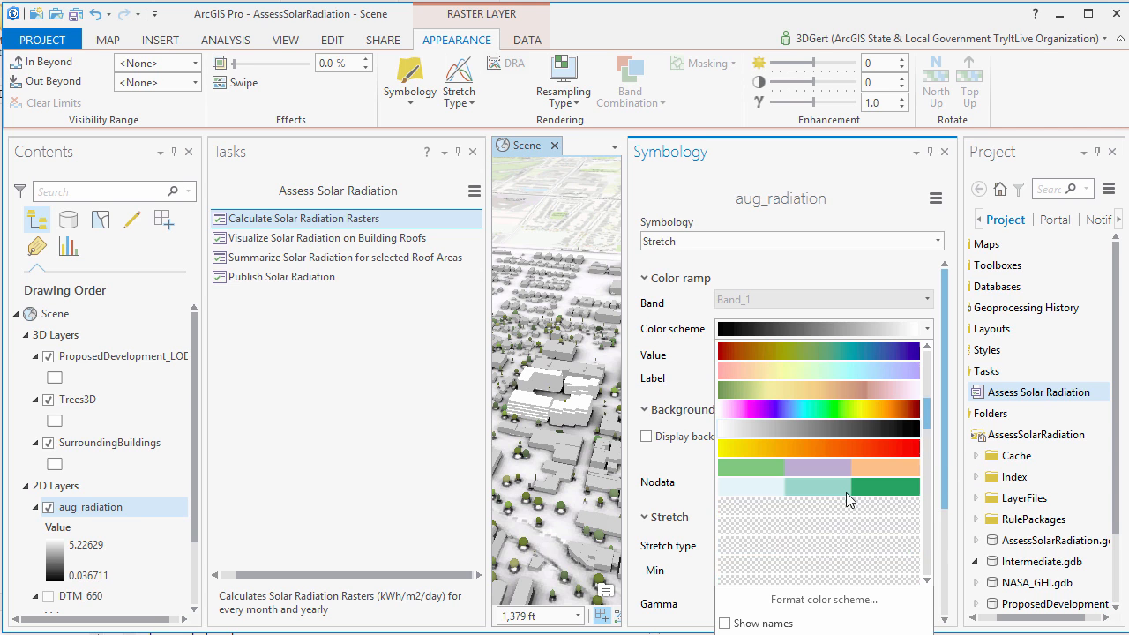
left_click(818, 452)
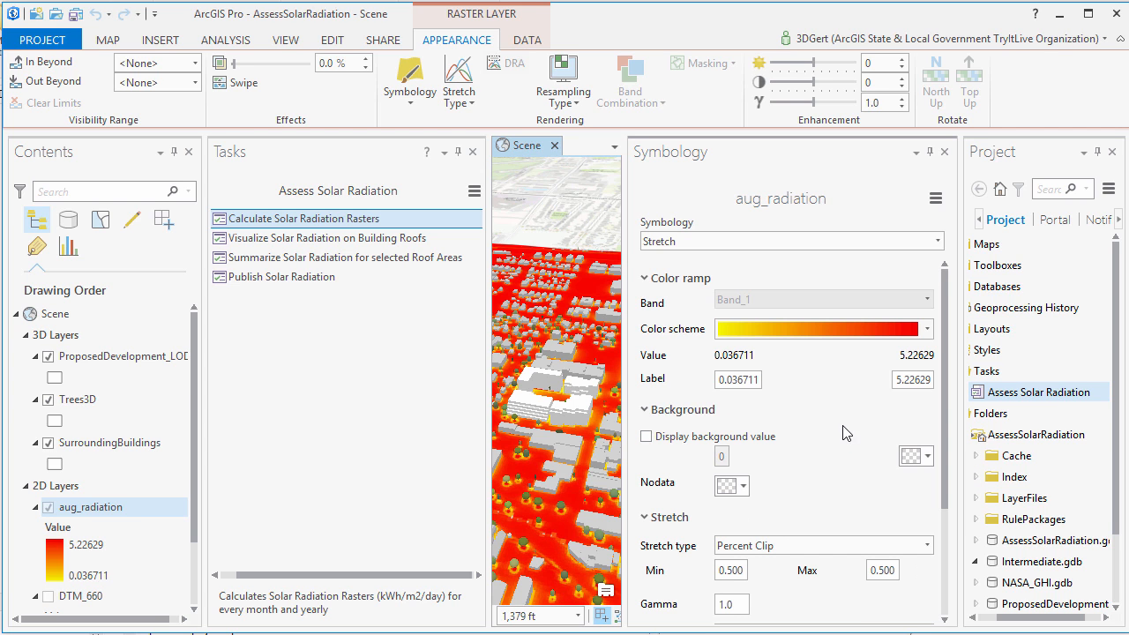
Step: Format the colour scheme, lightening the orange stop toward yellow-orange
left_click(924, 328)
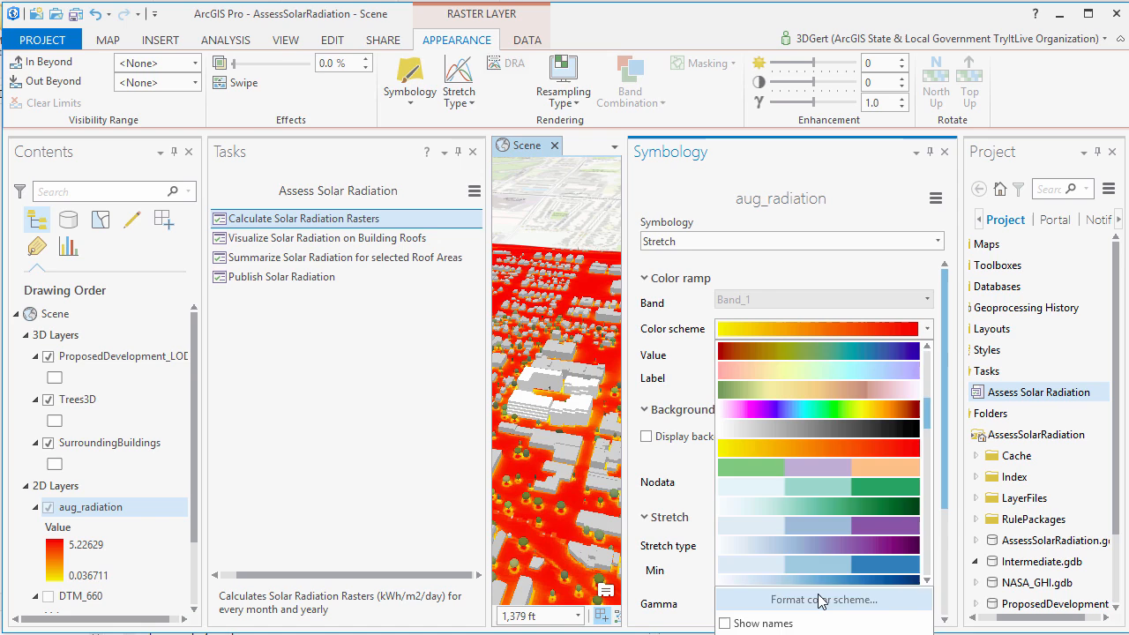
left_click(824, 599)
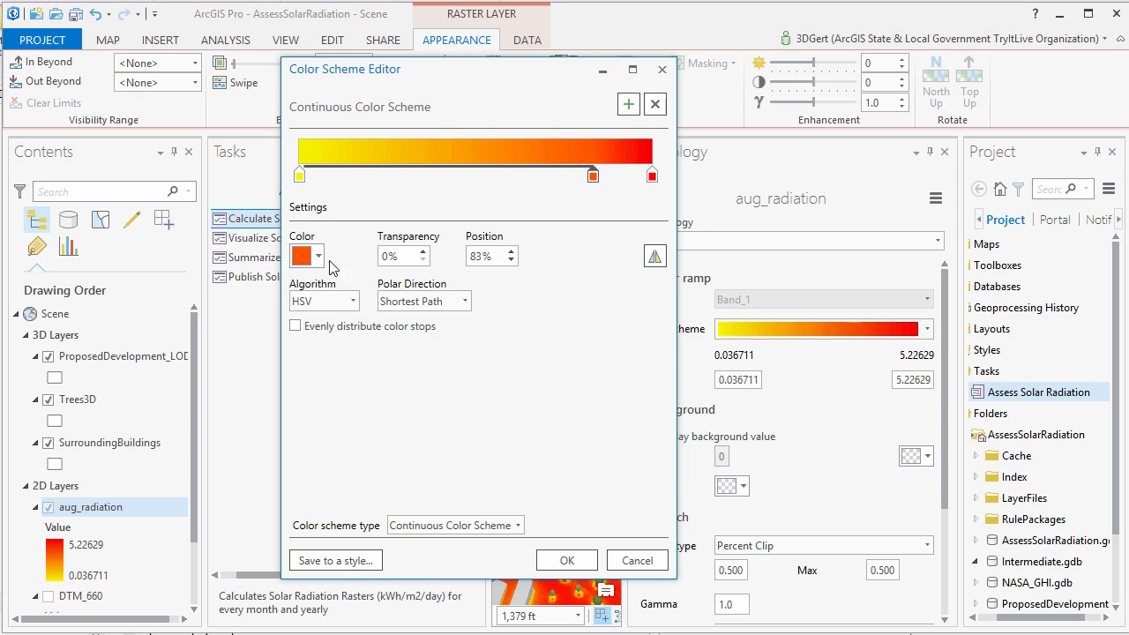
left_click(303, 256)
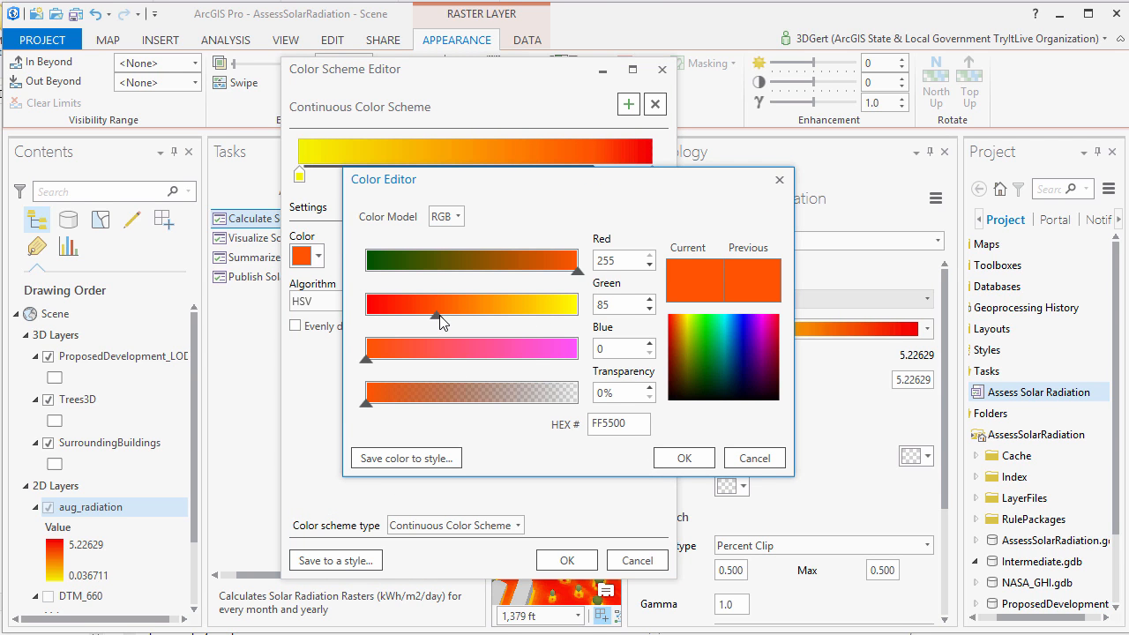
left_click_drag(441, 314, 485, 314)
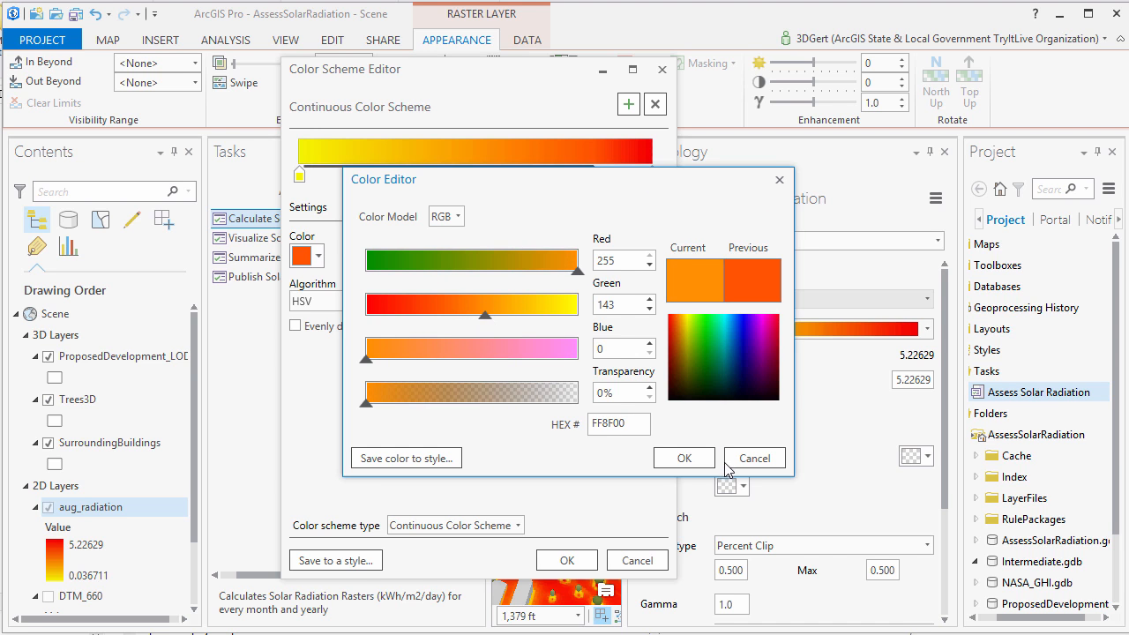
left_click(685, 459)
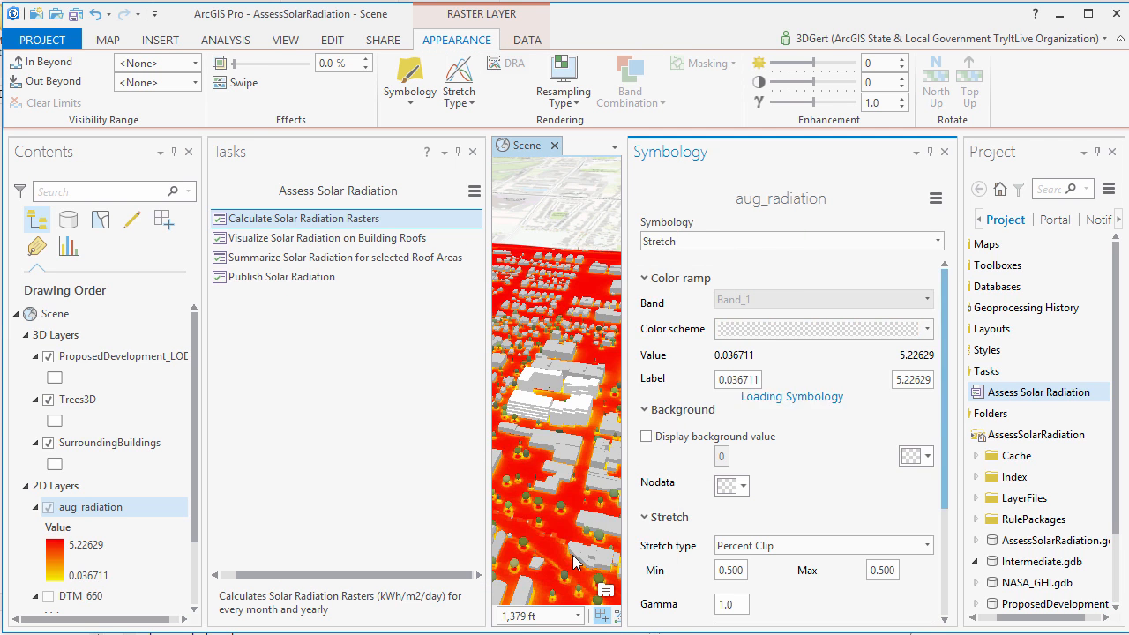
Step: Box-select the 245 buildings over the radiation raster with the Select tool
left_click(943, 151)
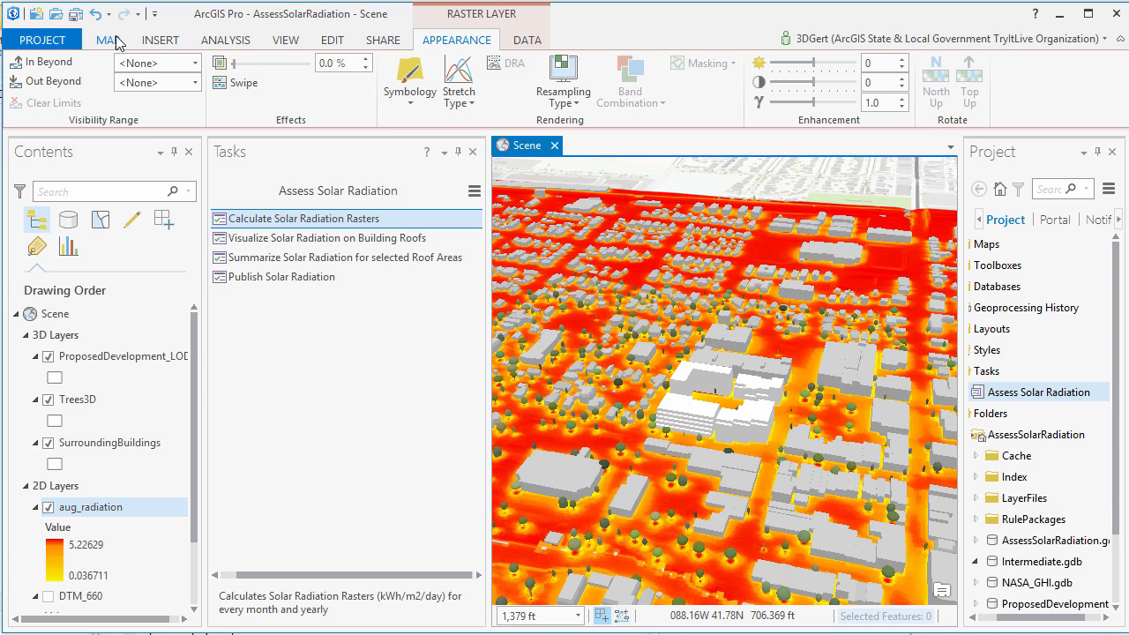
left_click(108, 39)
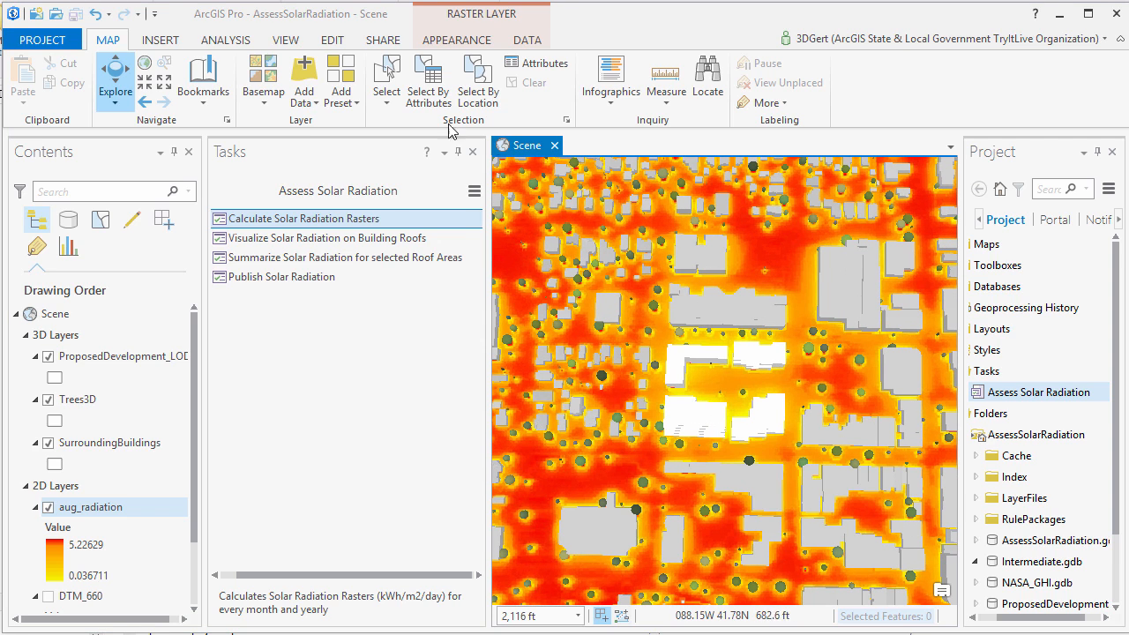
left_click(385, 80)
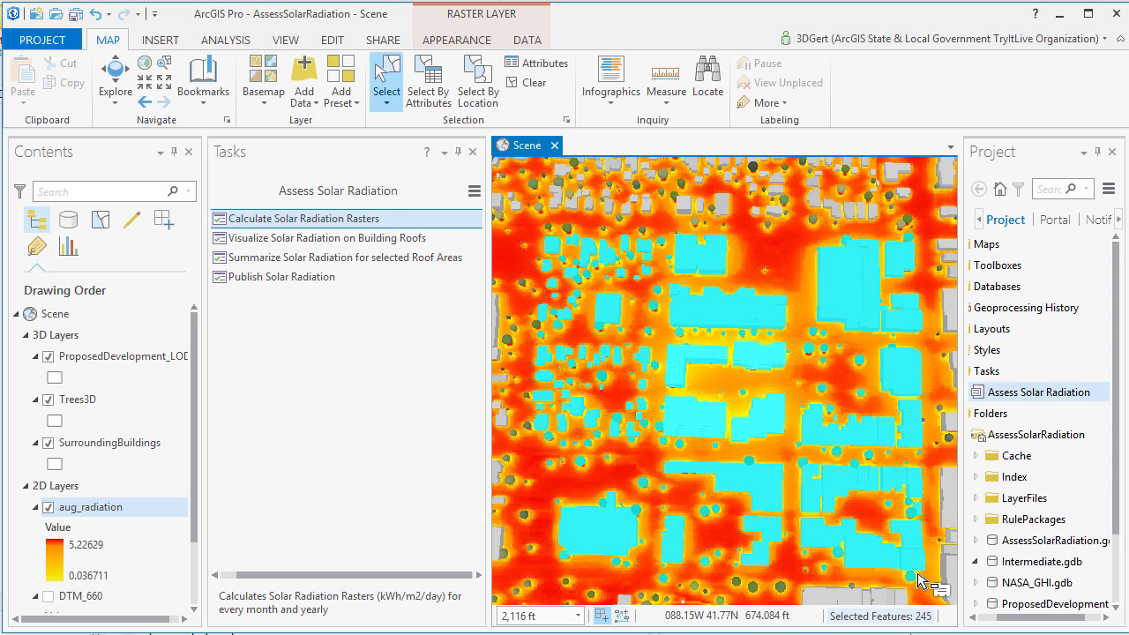
left_click(326, 236)
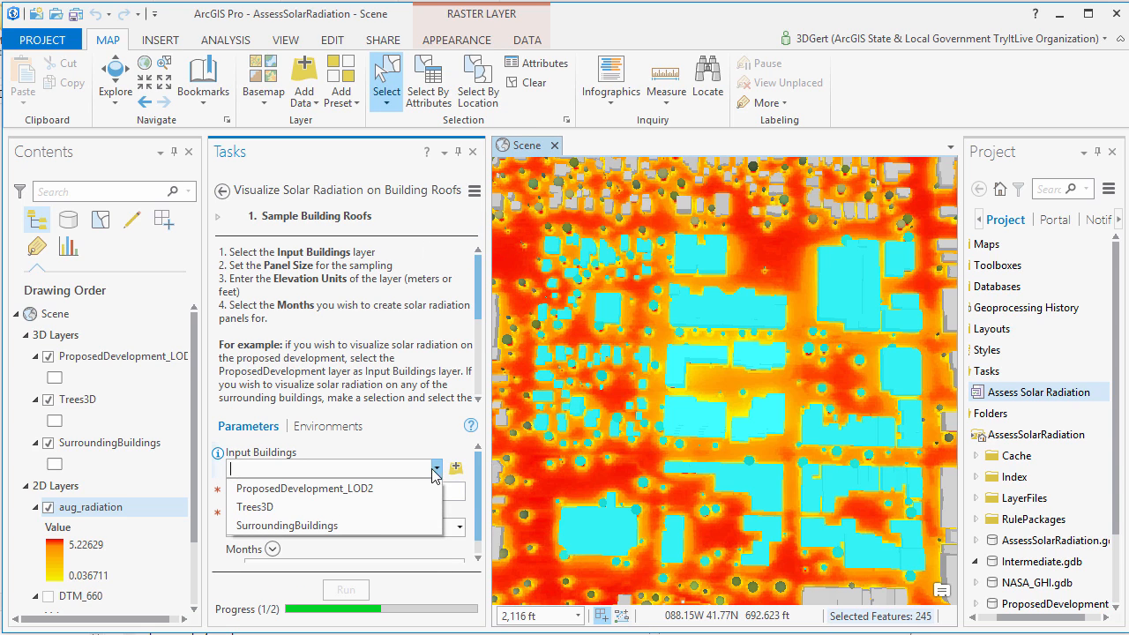
Step: Set Input Buildings to SurroundingBuildings with panel size 2
left_click(286, 526)
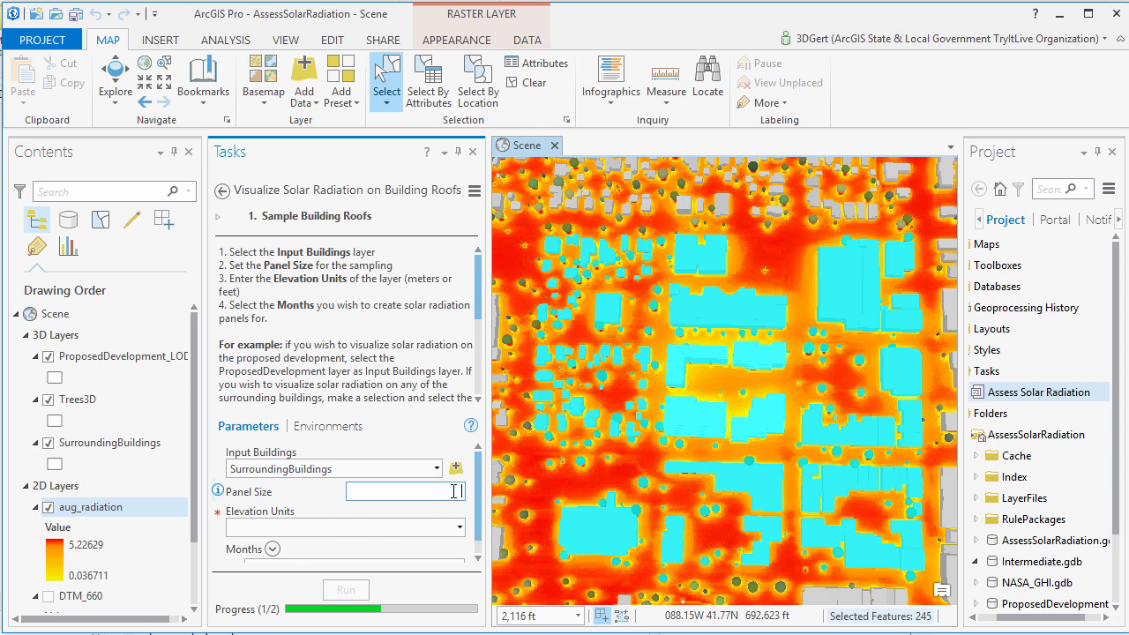
type("2")
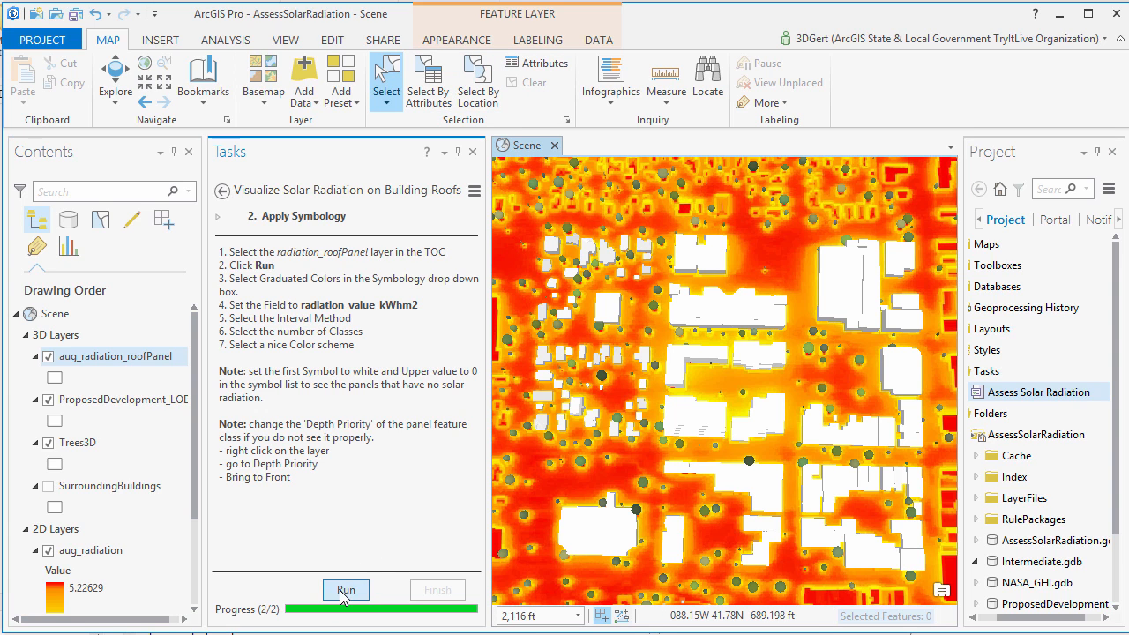
Step: Apply graduated colours to the roof panels and raise the class count
left_click(345, 589)
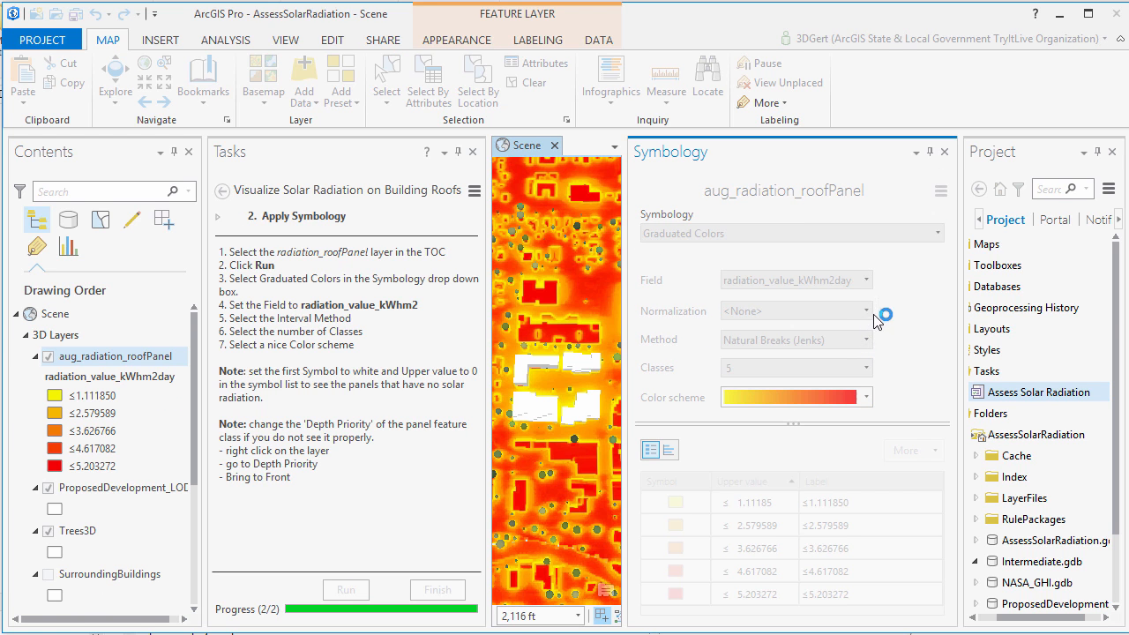
left_click(864, 367)
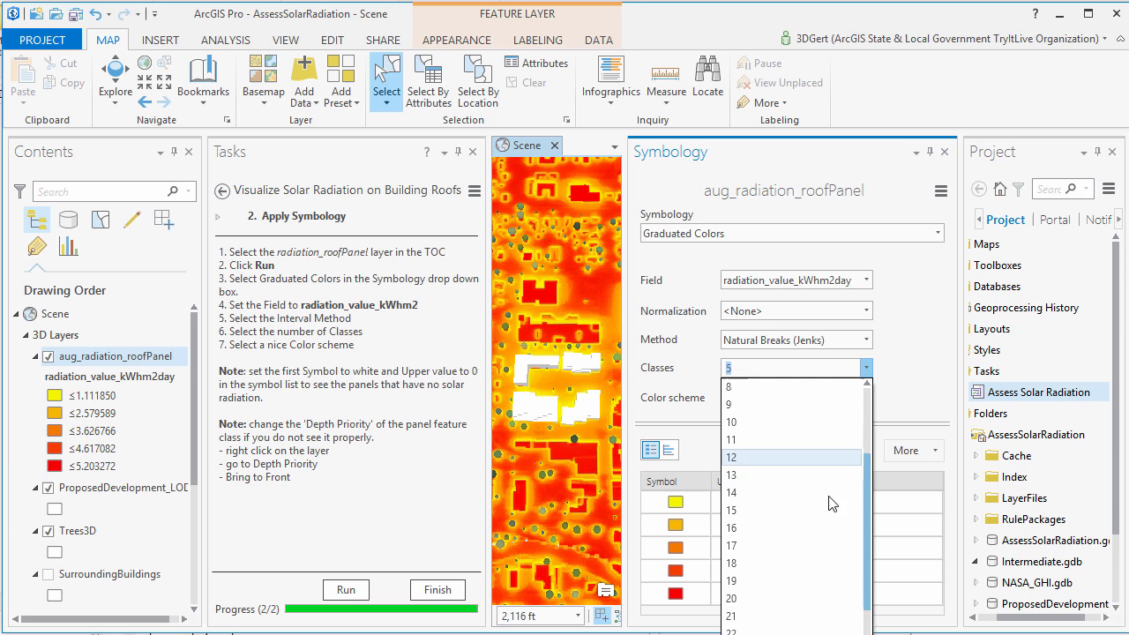
left_click(730, 598)
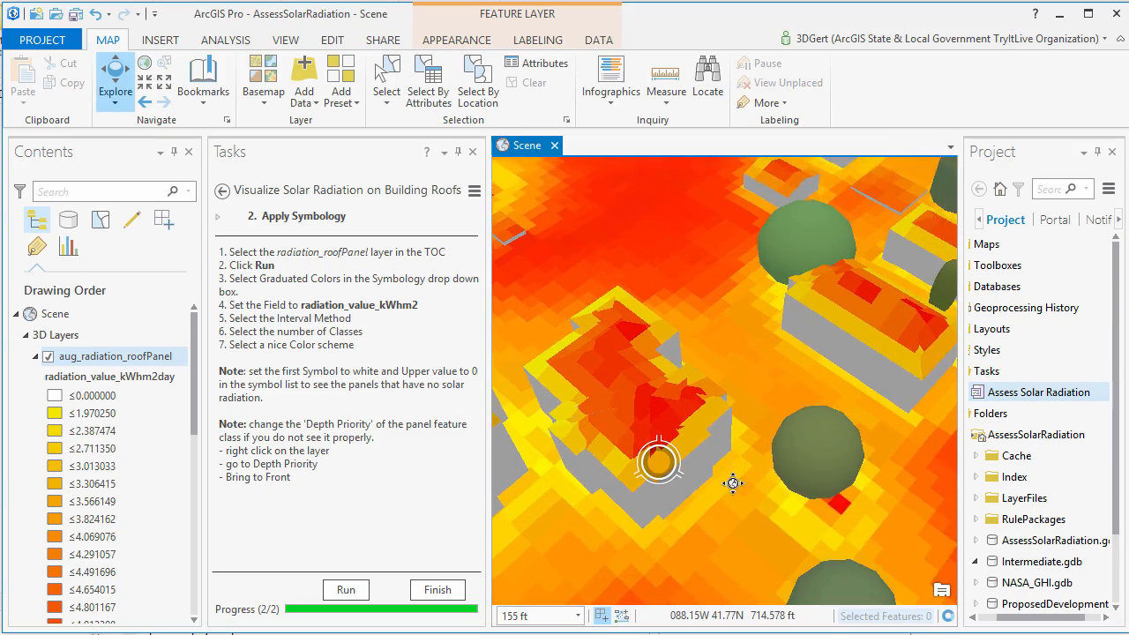
Step: View the coloured rooftops from above and finish the Apply Symbology step
scroll("down", 3)
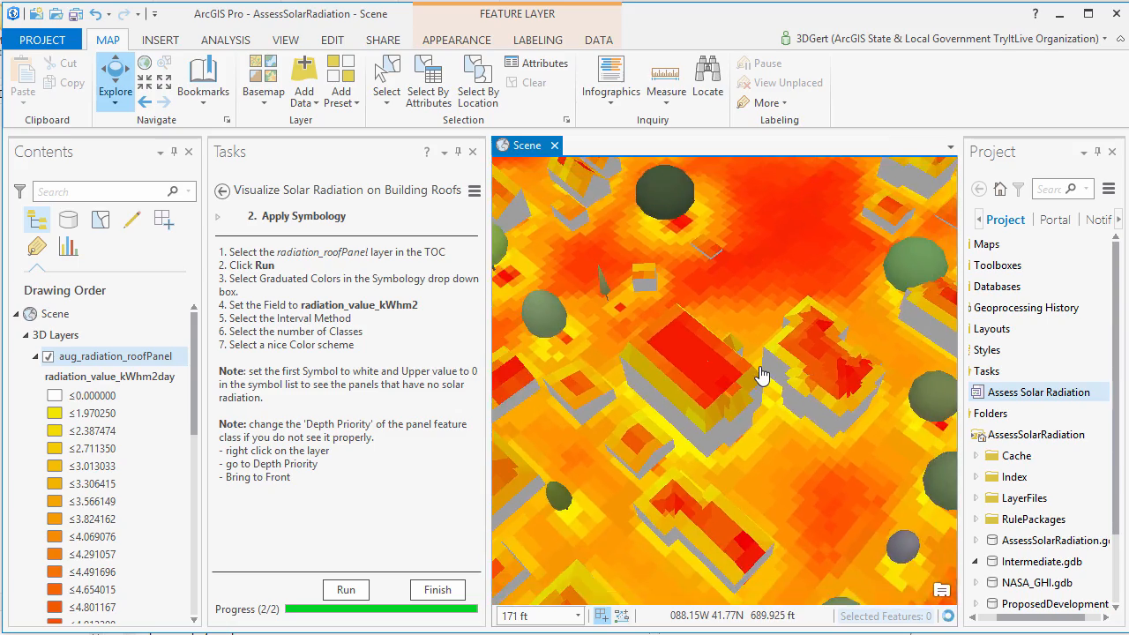
scroll("down", 3)
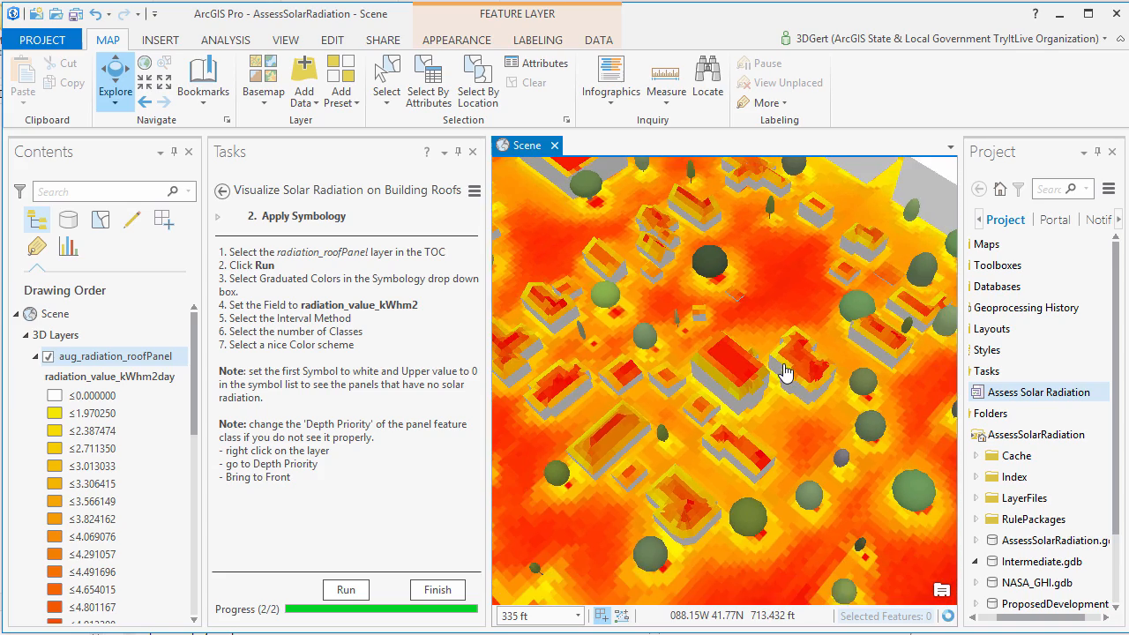
scroll("down", 3)
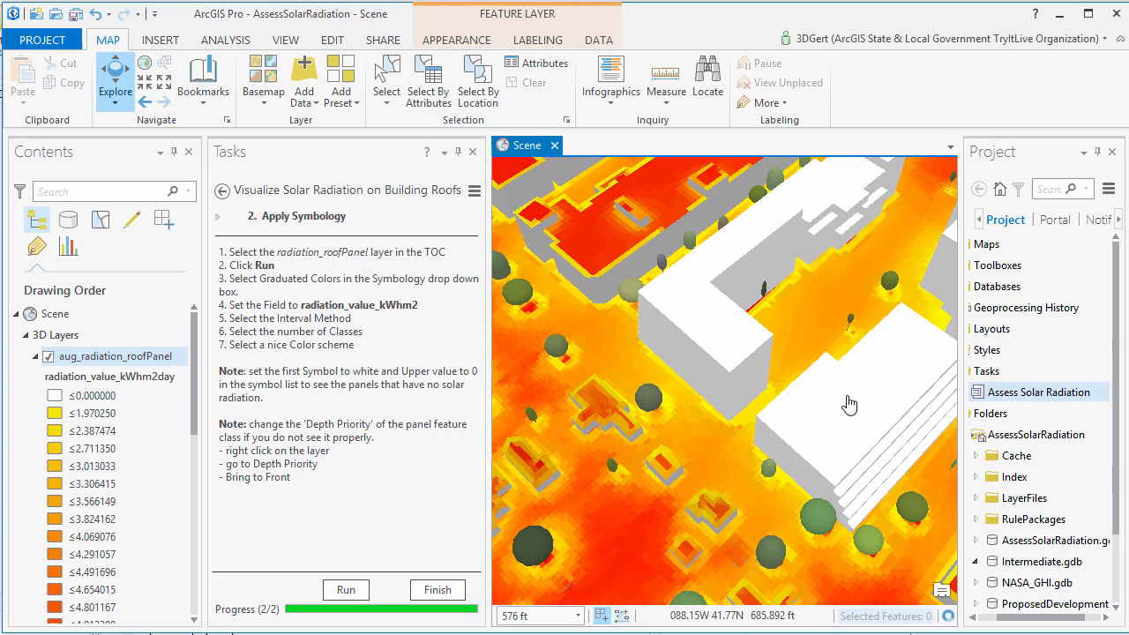
left_click_drag(850, 404, 575, 417)
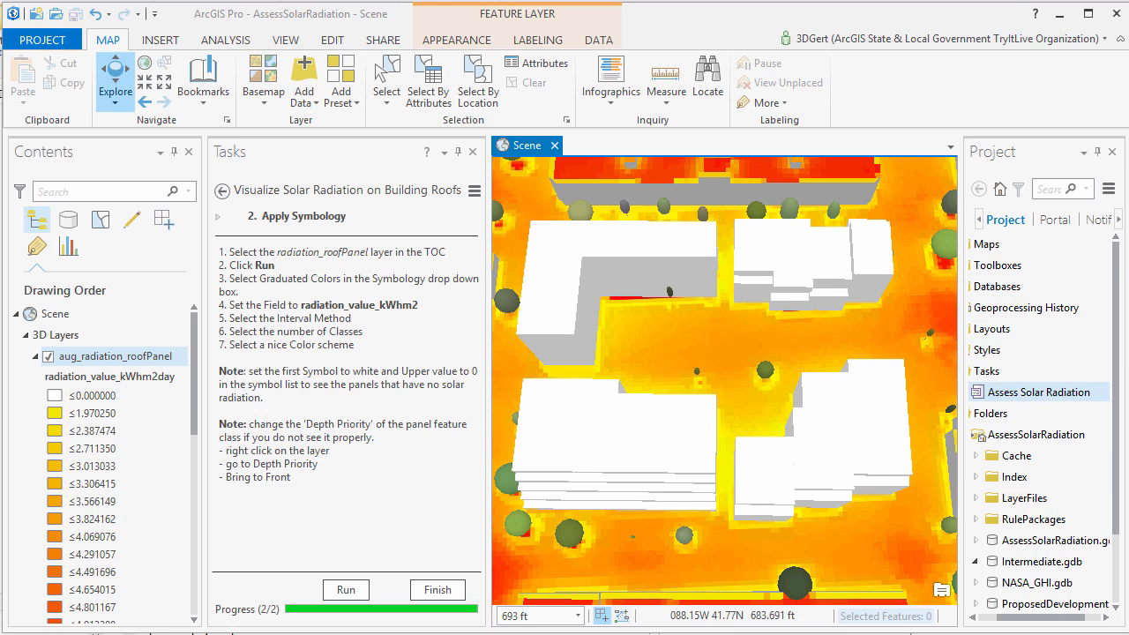
left_click(437, 589)
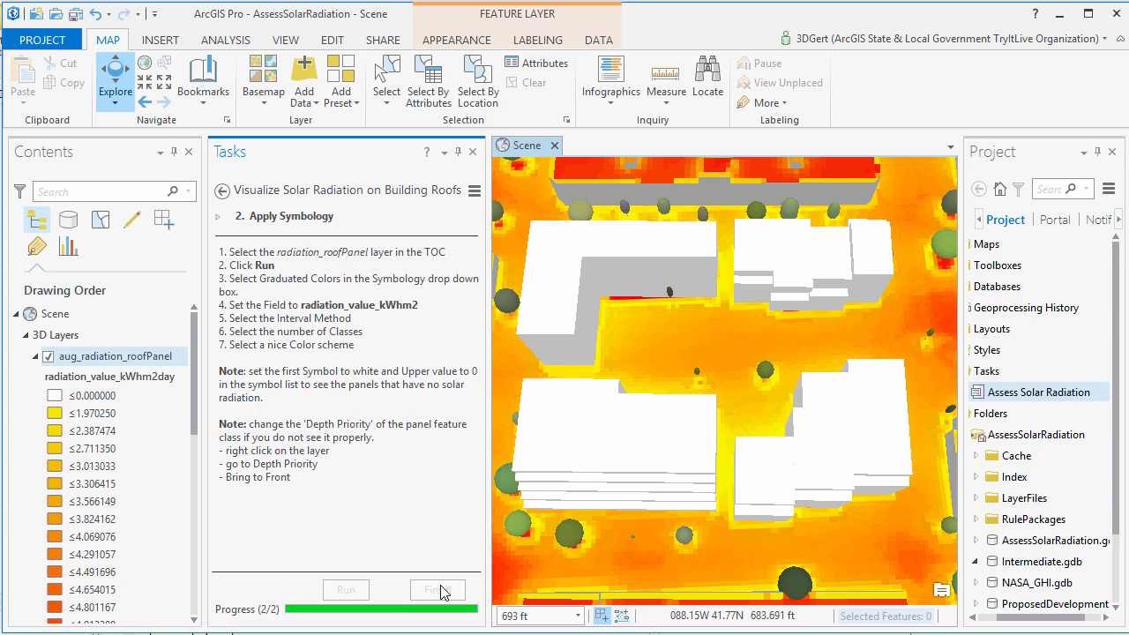
mouse_move(439, 589)
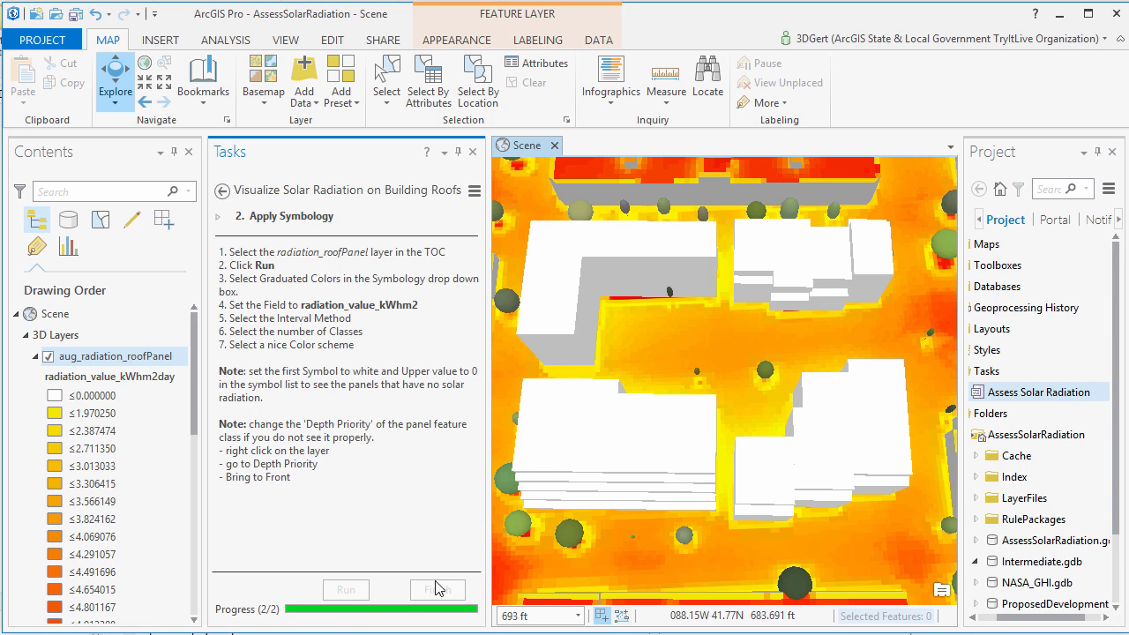
Step: Restart the task and sample ProposedDevelopment_LOD2 roofs at panel size 1, feet, August
left_click(224, 190)
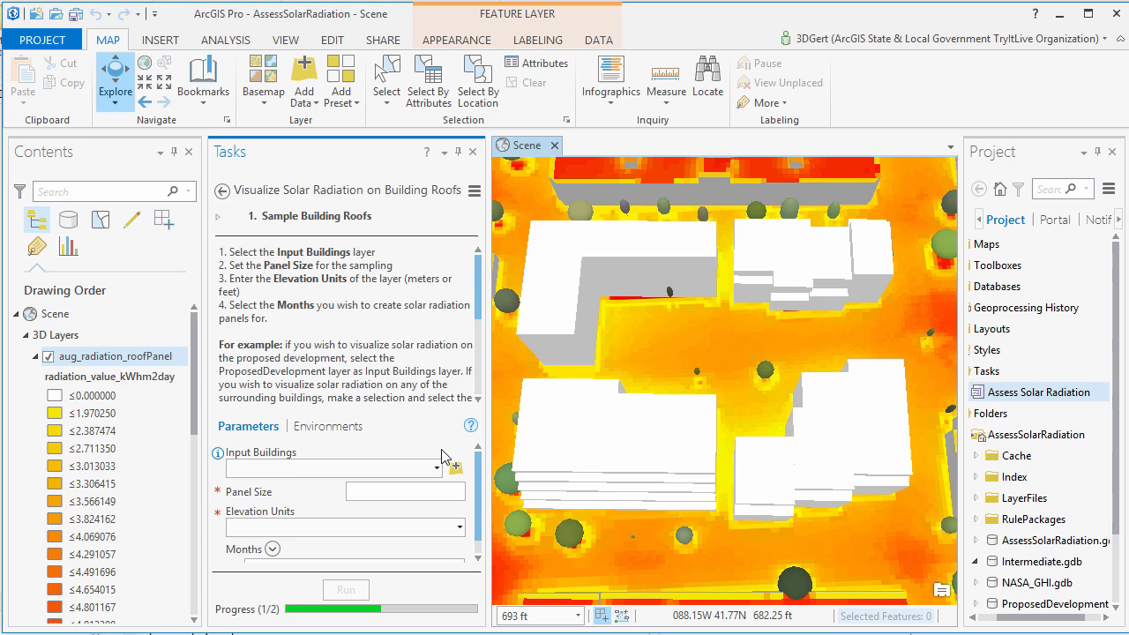
left_click(333, 469)
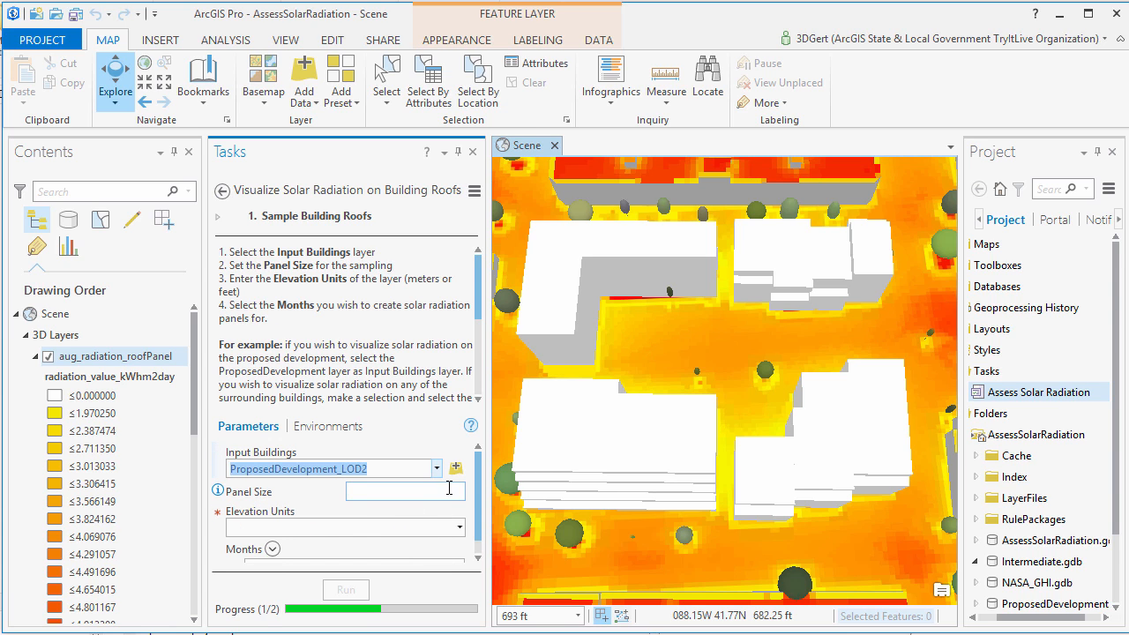
type("1")
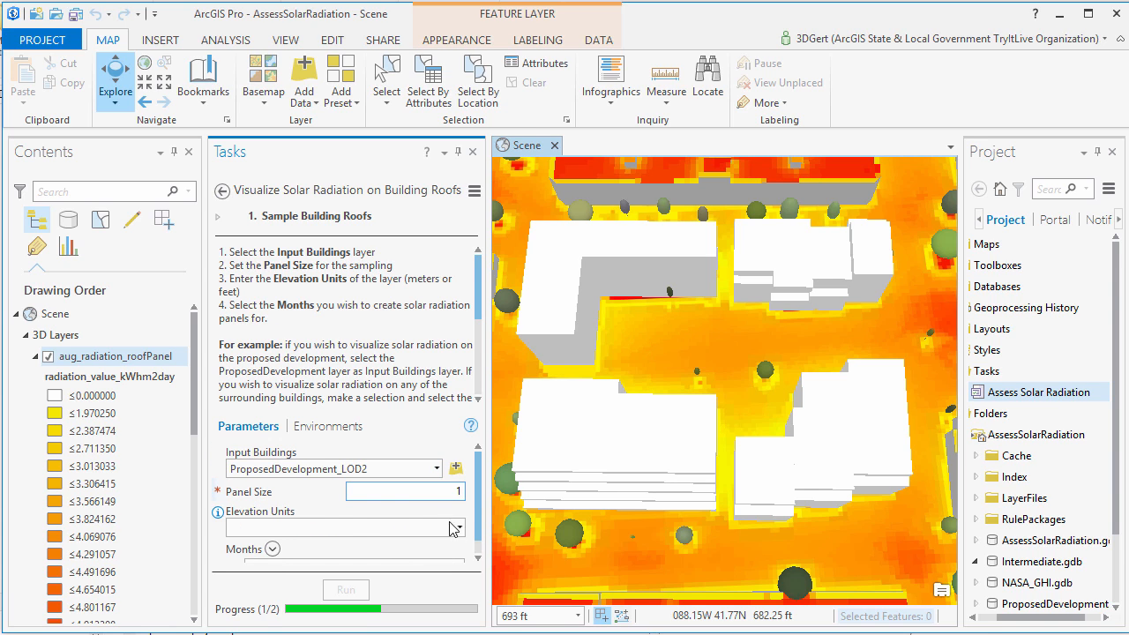
left_click(455, 528)
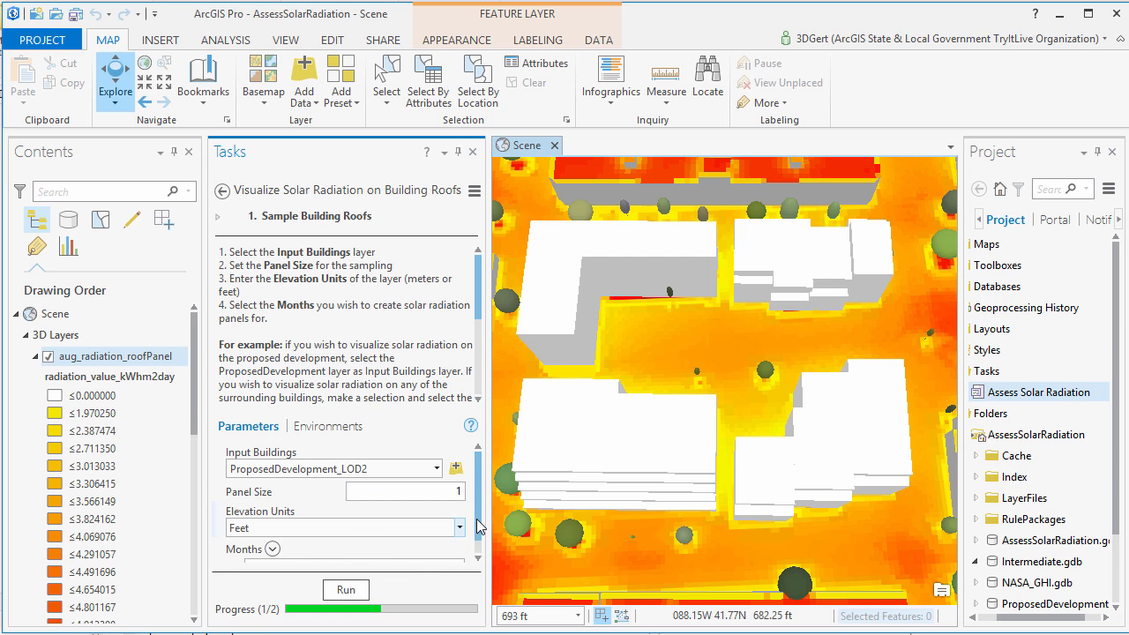
left_click(272, 548)
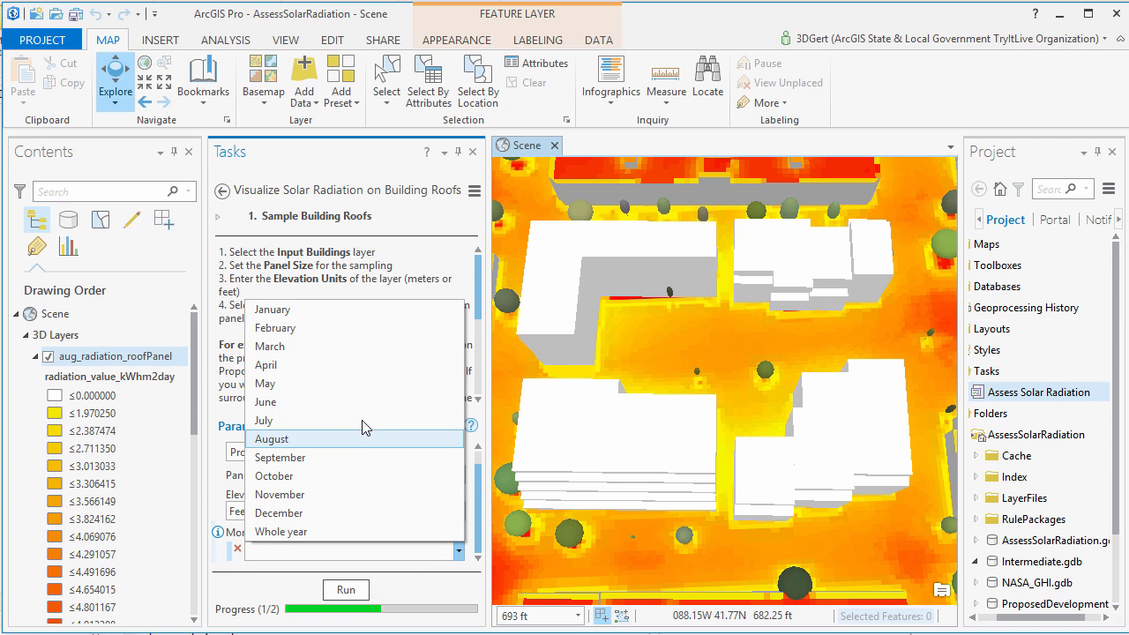
left_click(271, 438)
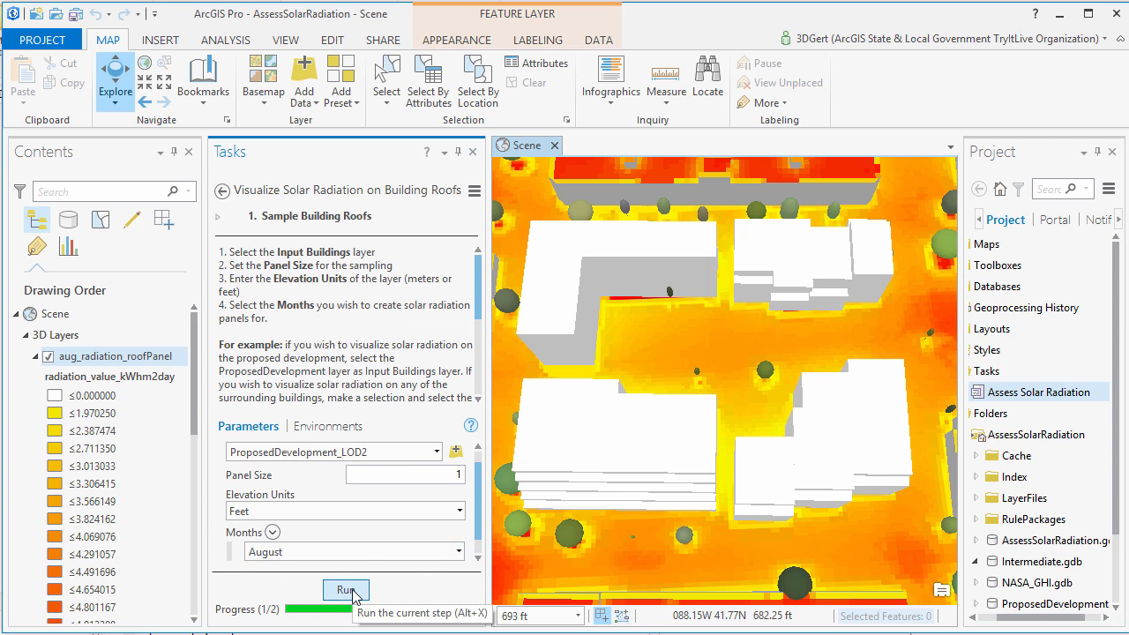
left_click(345, 589)
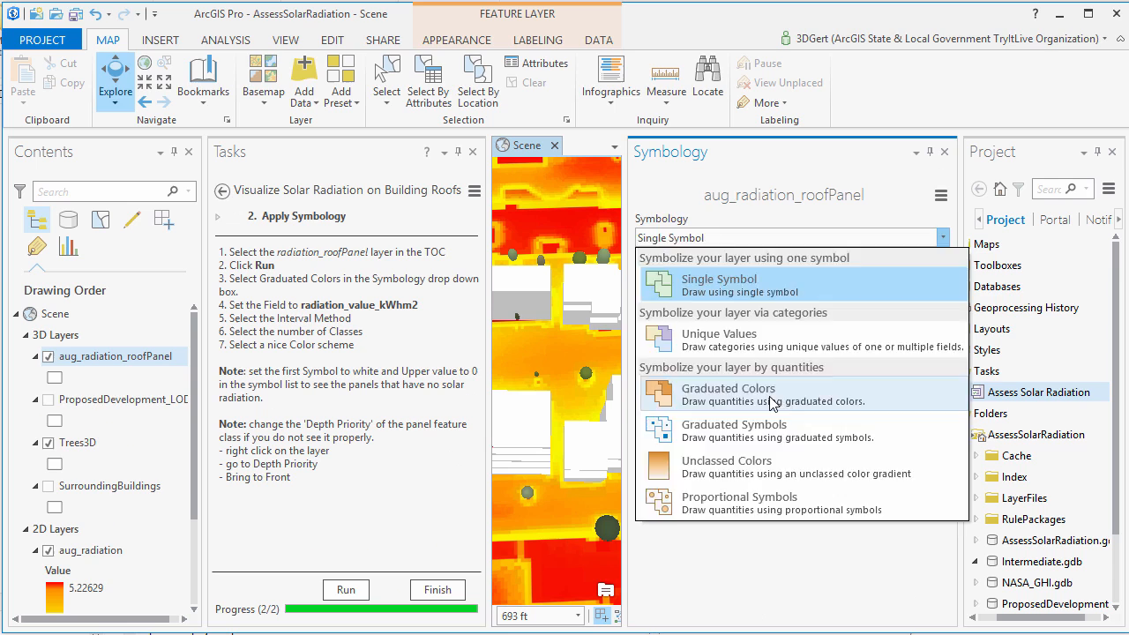
Step: Use graduated colours with 20 classes, the lowest class white at 0, and view the rooftops
left_click(727, 388)
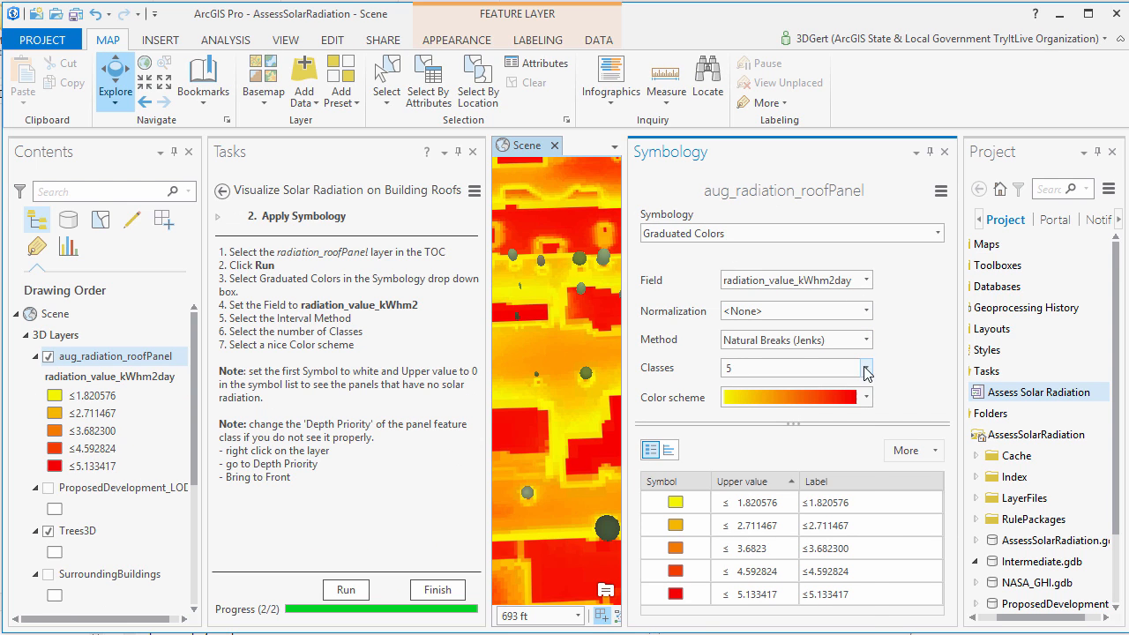
left_click(864, 368)
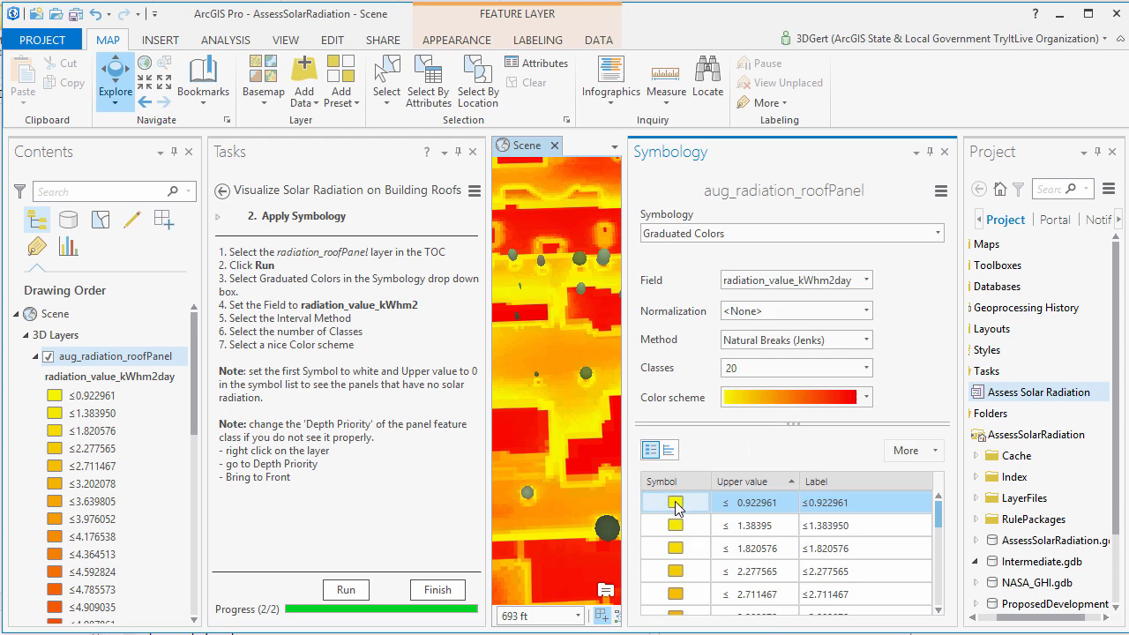
left_click(674, 501)
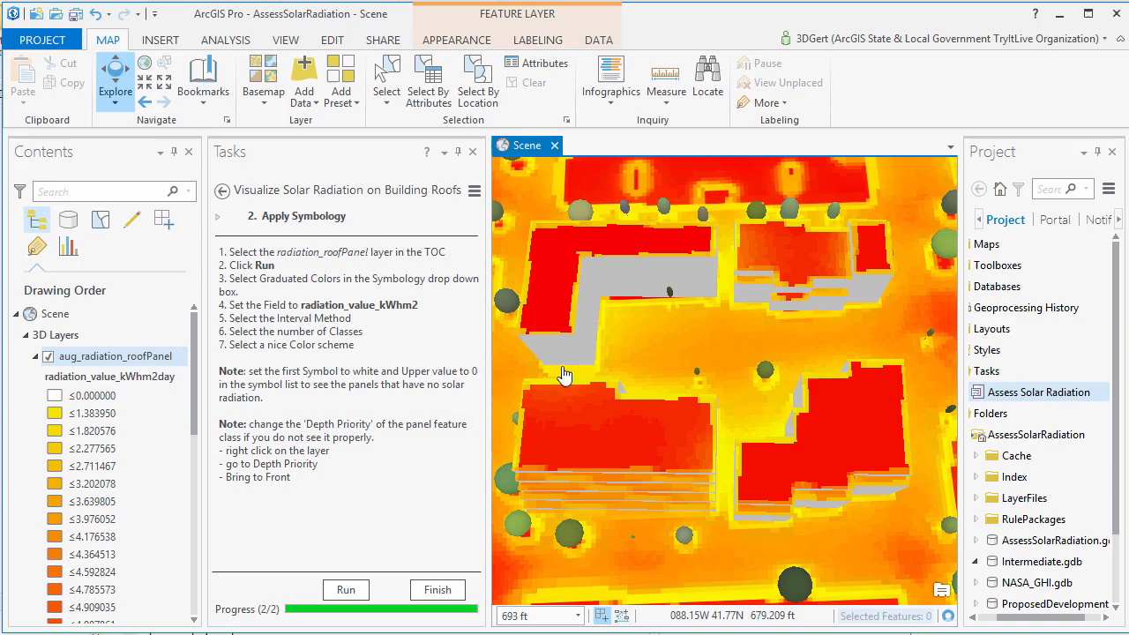
left_click_drag(564, 373, 772, 403)
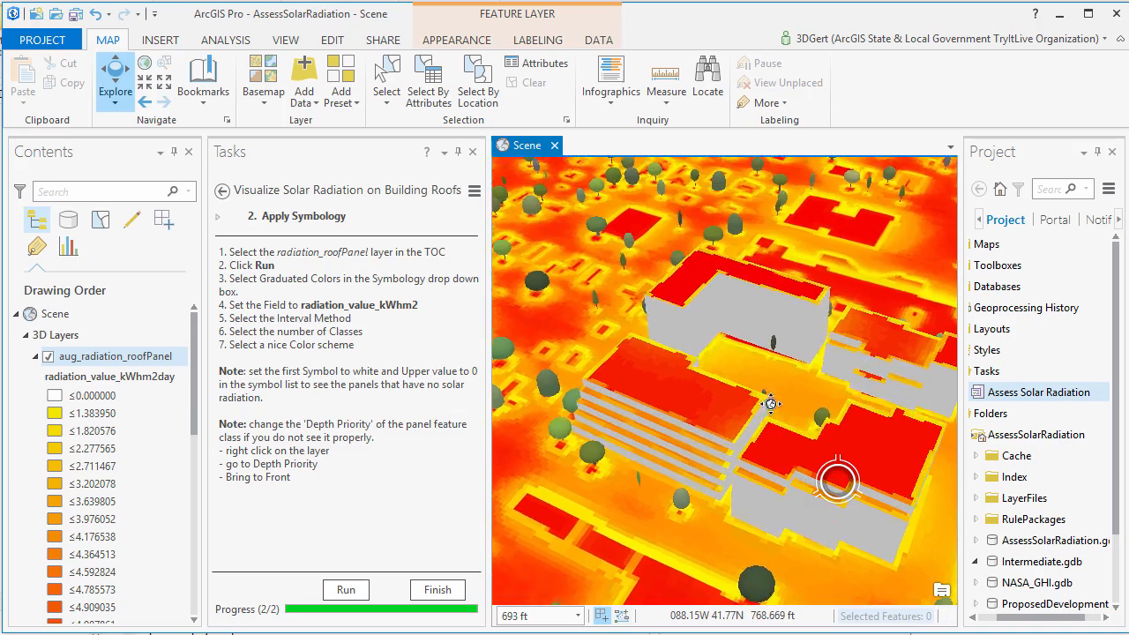
scroll("up", 3)
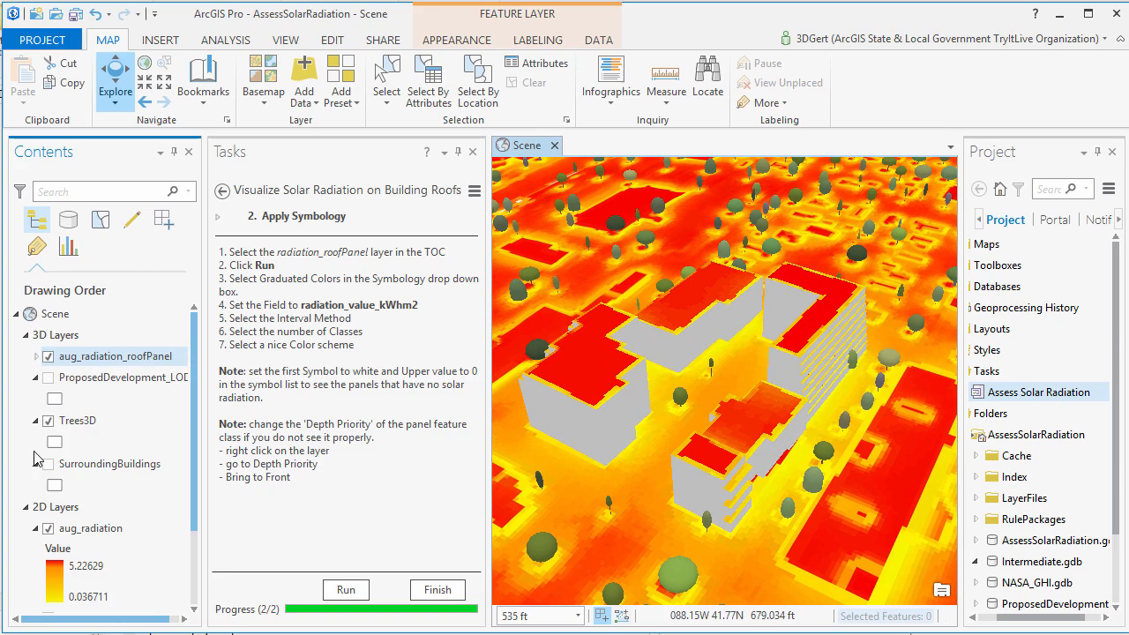
mouse_move(55, 378)
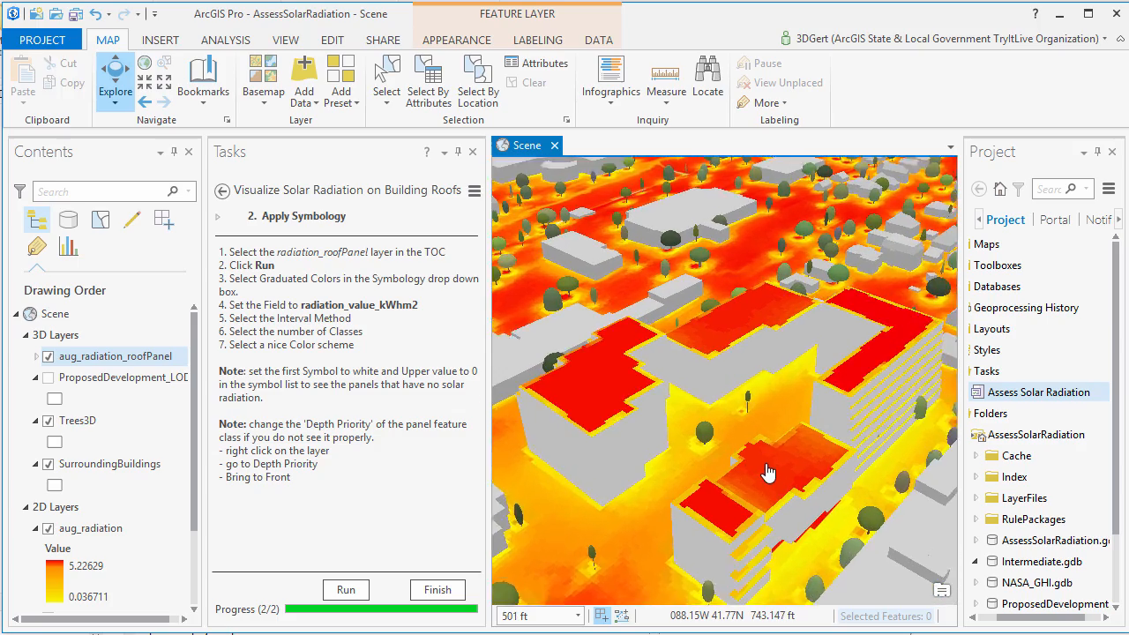
scroll("up", 3)
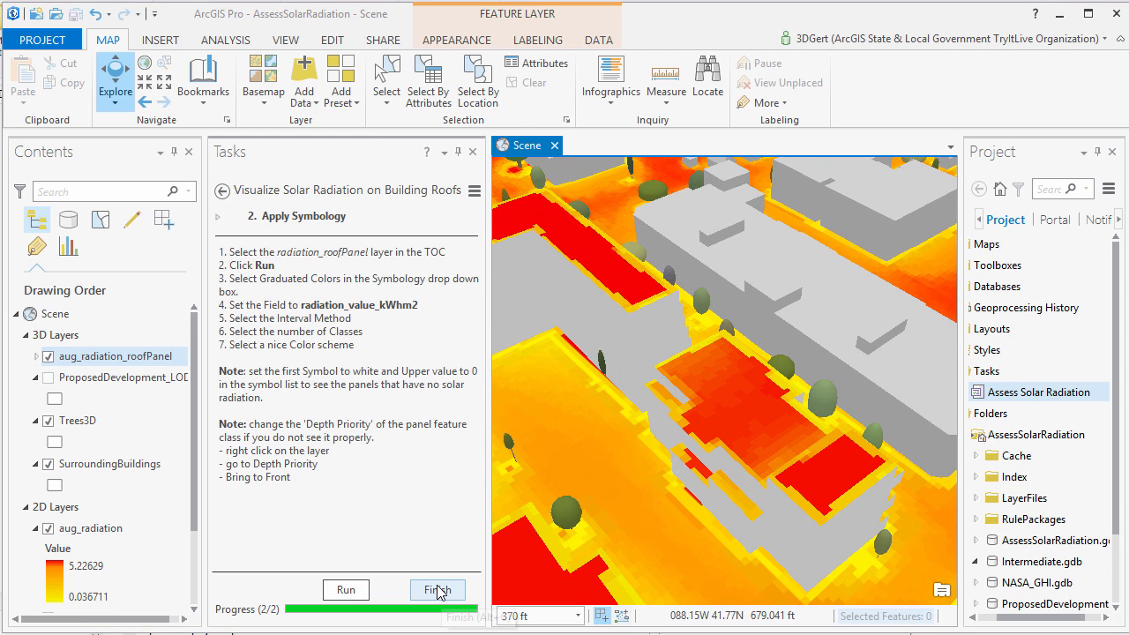
Step: Start the Summarize Solar Radiation for selected Roof Areas task and select one roof's panels
left_click(438, 589)
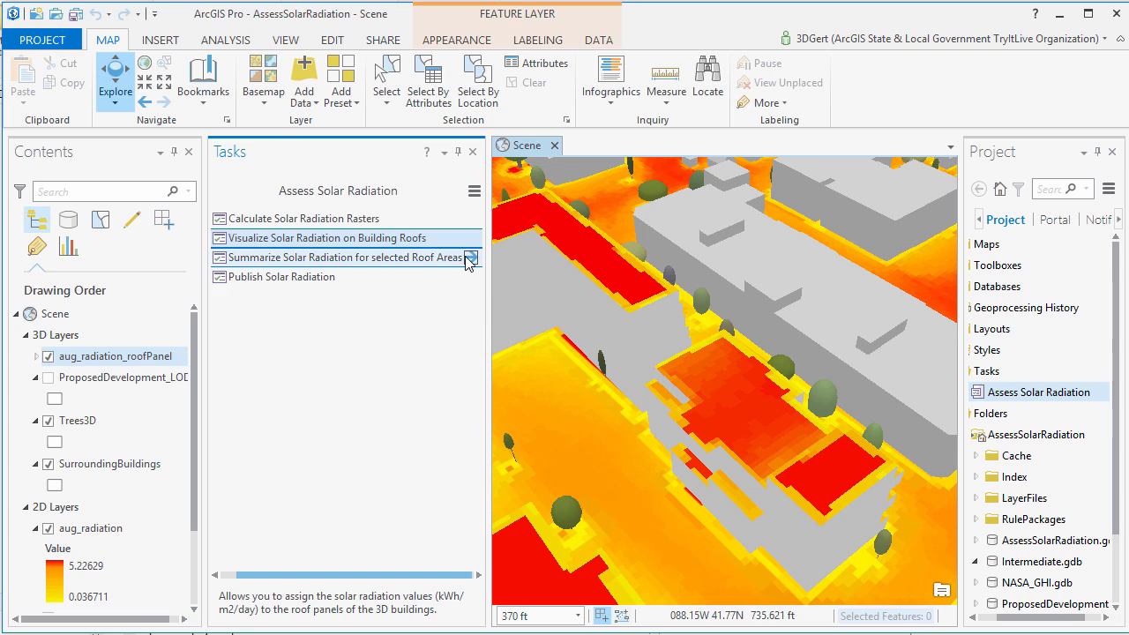
left_click(336, 257)
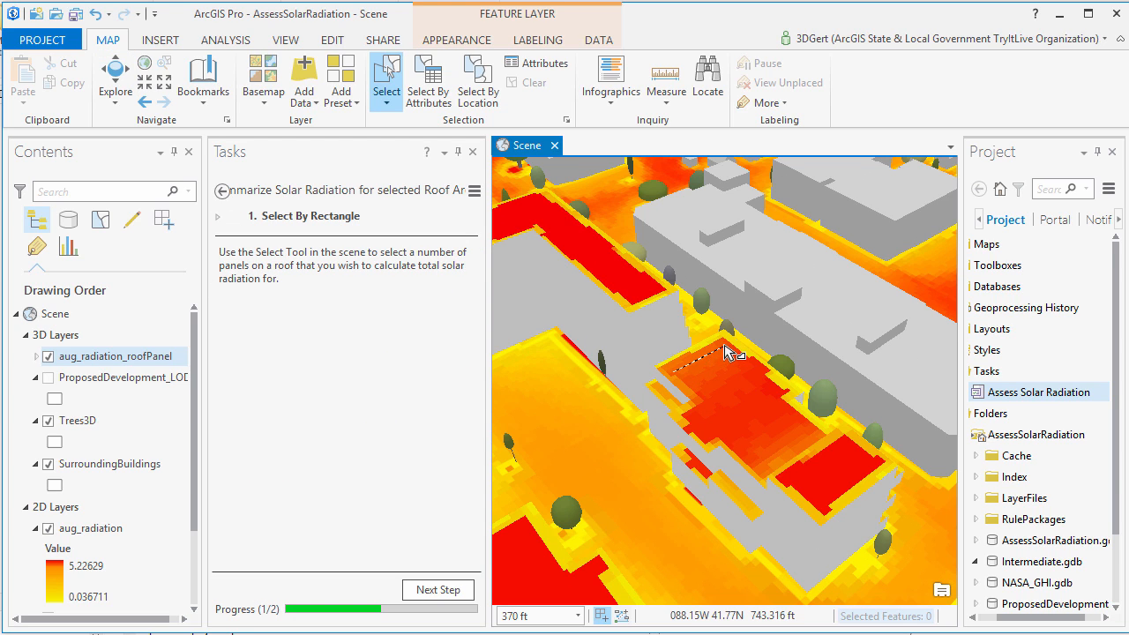
left_click_drag(723, 353, 767, 409)
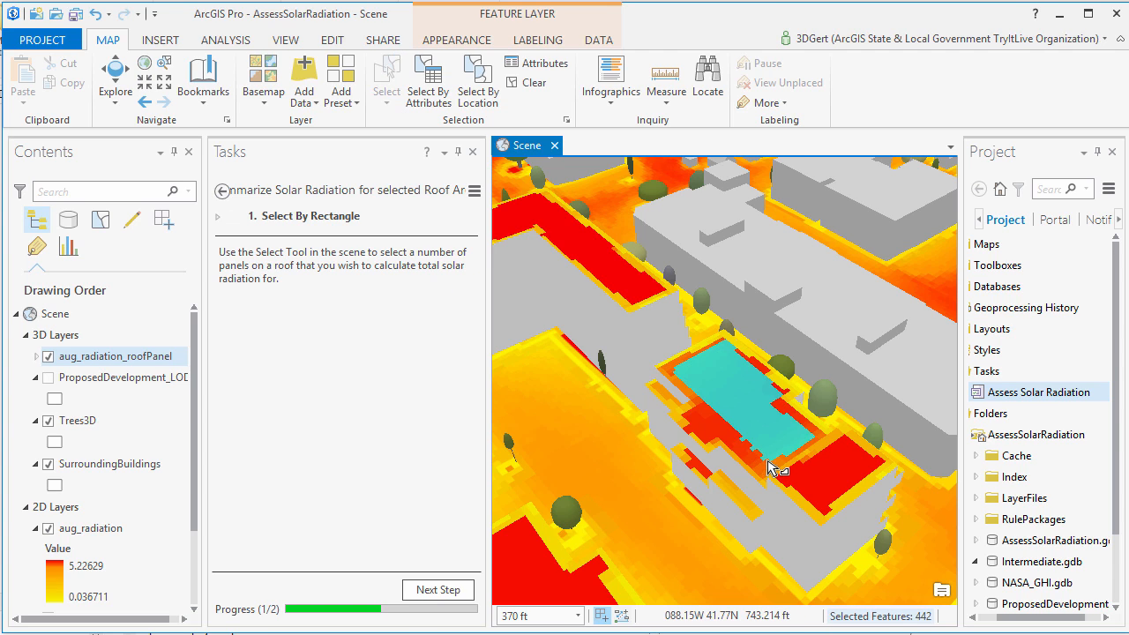
Step: Summarize the 442 selected panels of aug_radiation_roofPanel into a summary layer
left_click(438, 589)
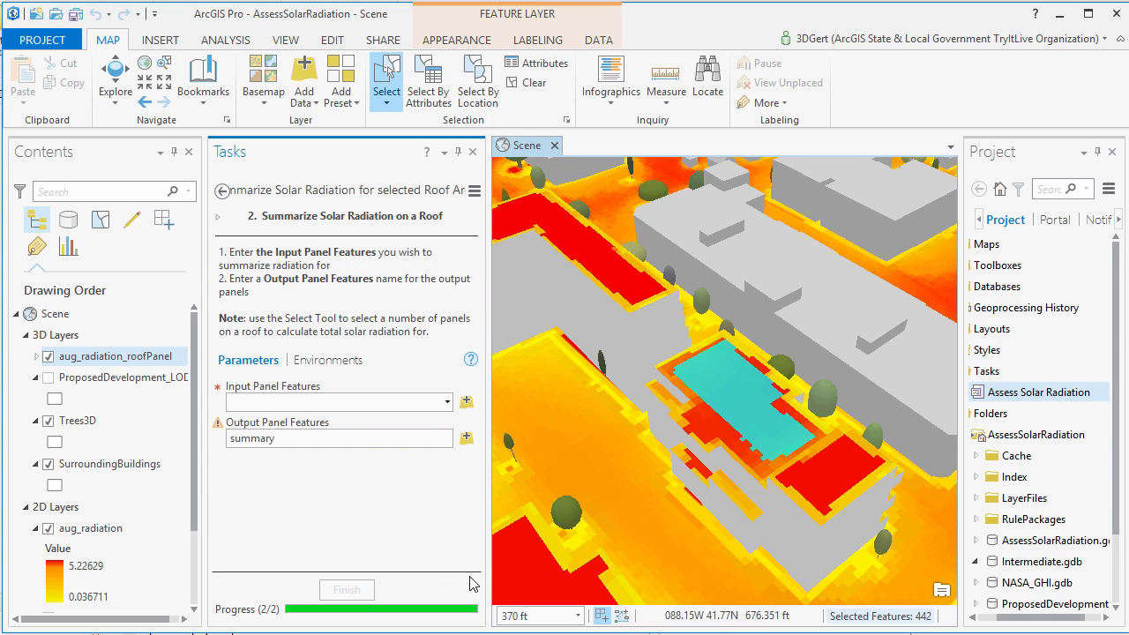
left_click(448, 402)
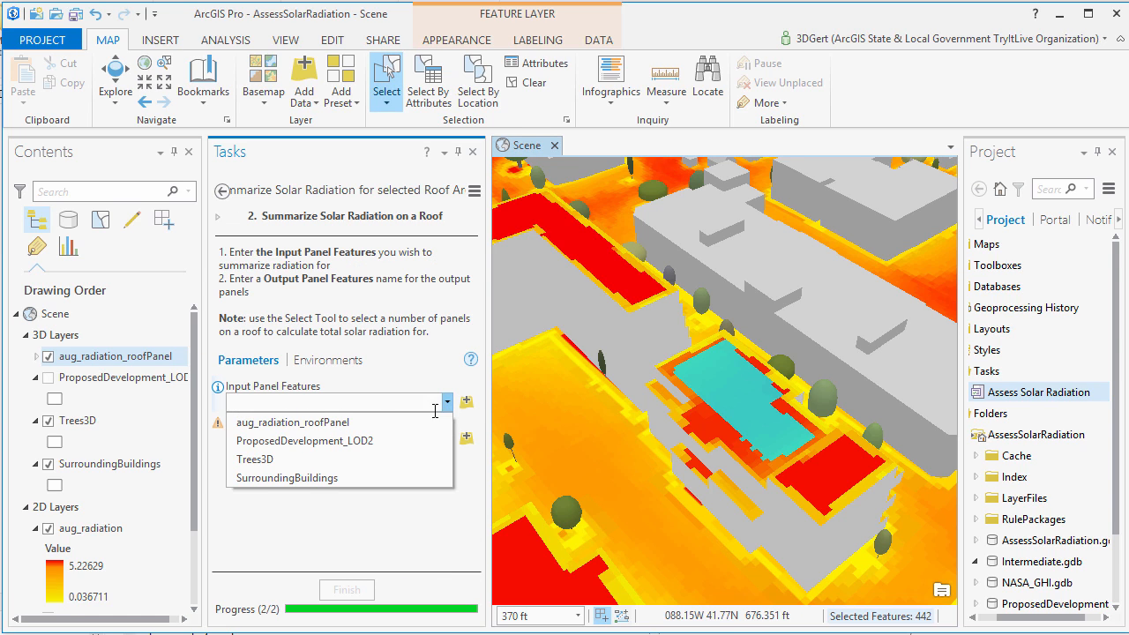
left_click(292, 422)
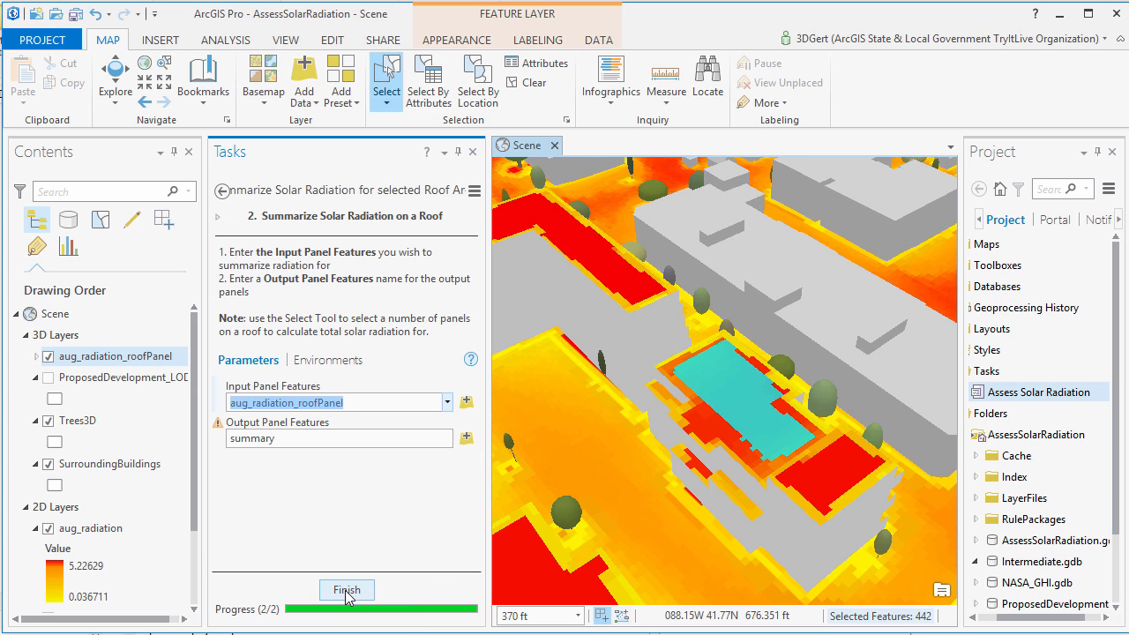
left_click(346, 589)
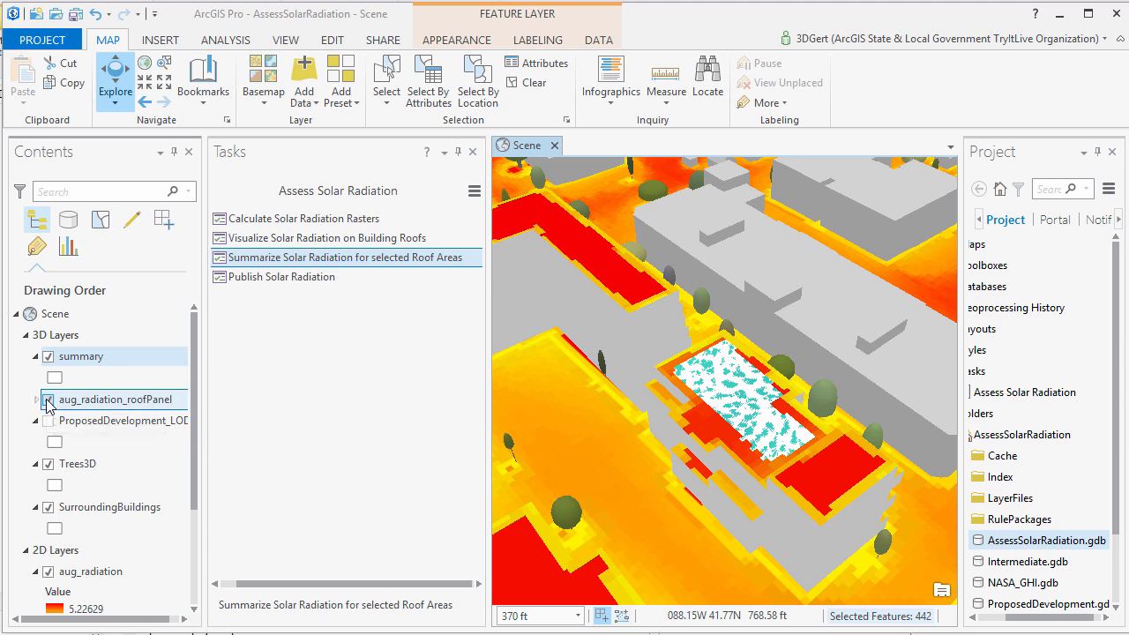
Step: Read the roof's total of about 2257.75 kWh/day in the summary pop-up, then reshow the panels
left_click(720, 406)
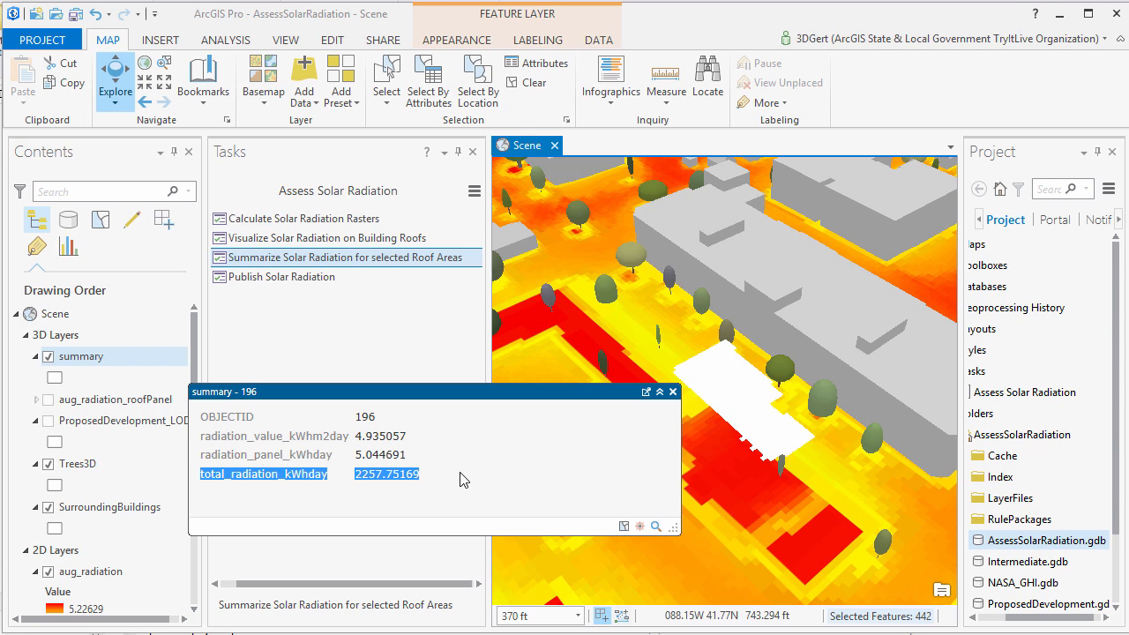
mouse_move(674, 392)
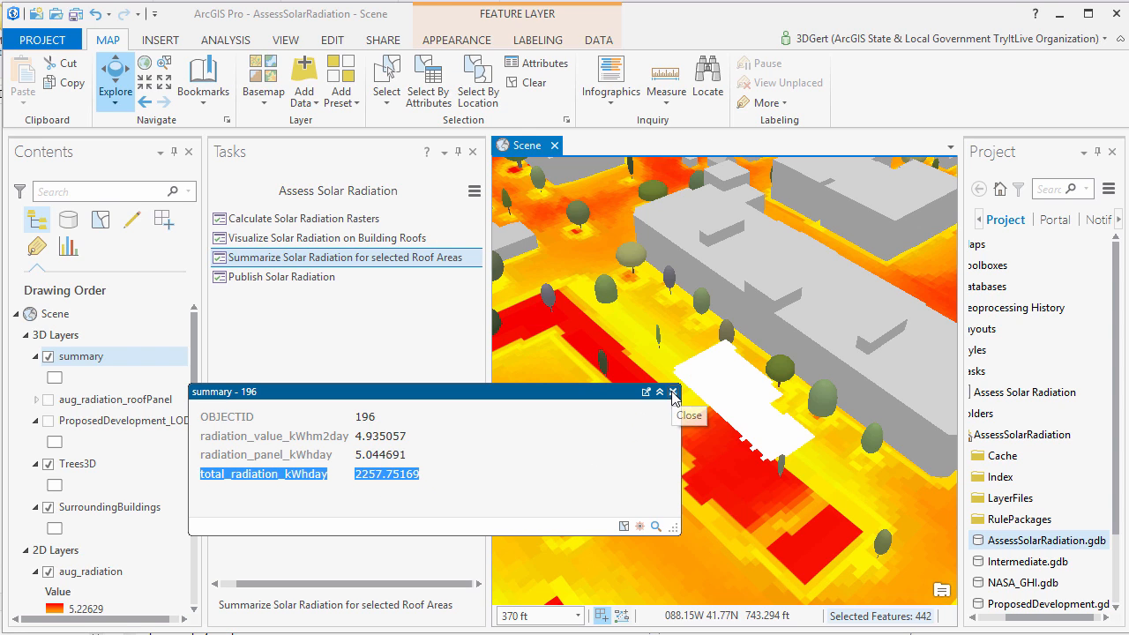
left_click(673, 392)
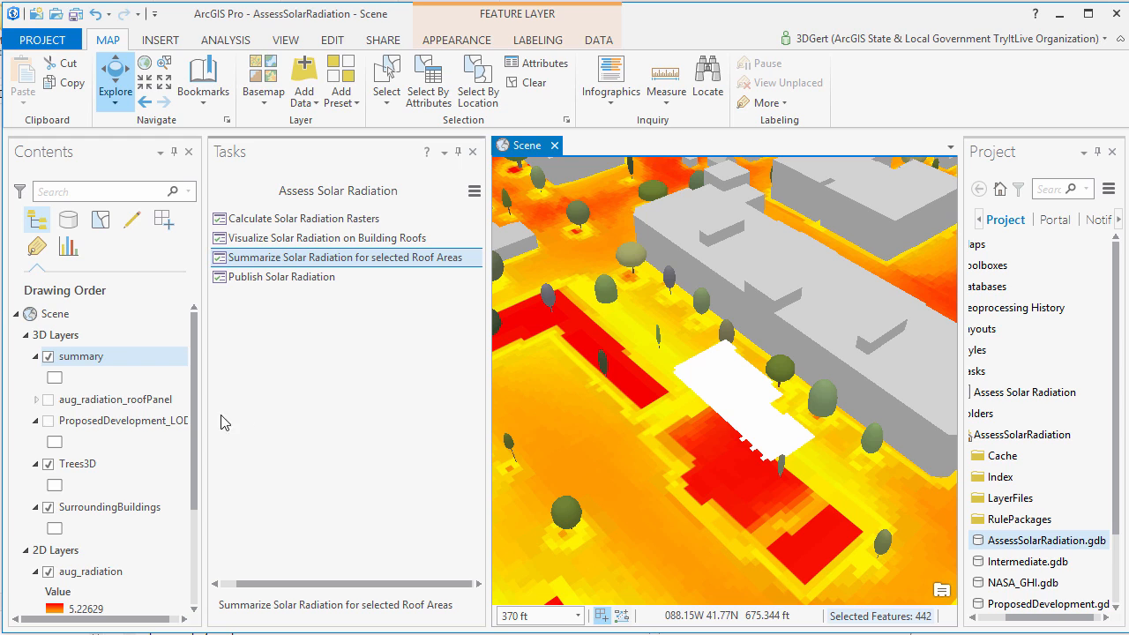
left_click(53, 357)
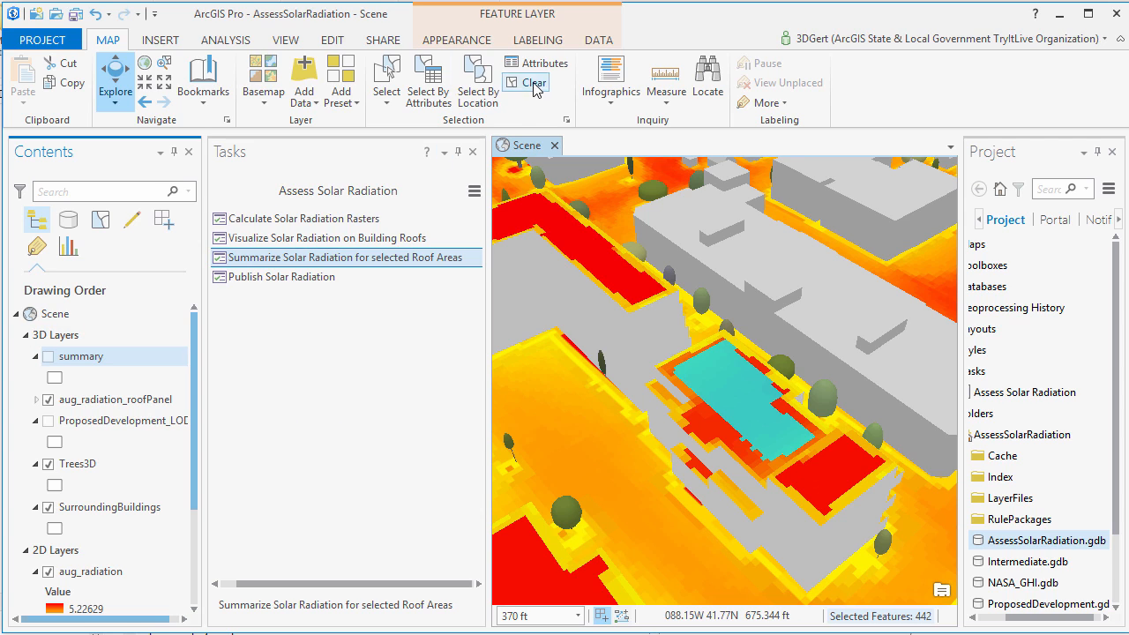
Step: Clear the roof-panel selection and save the package as solaronproposeddevelopment.spk in the Cache folder
left_click(526, 83)
type("so")
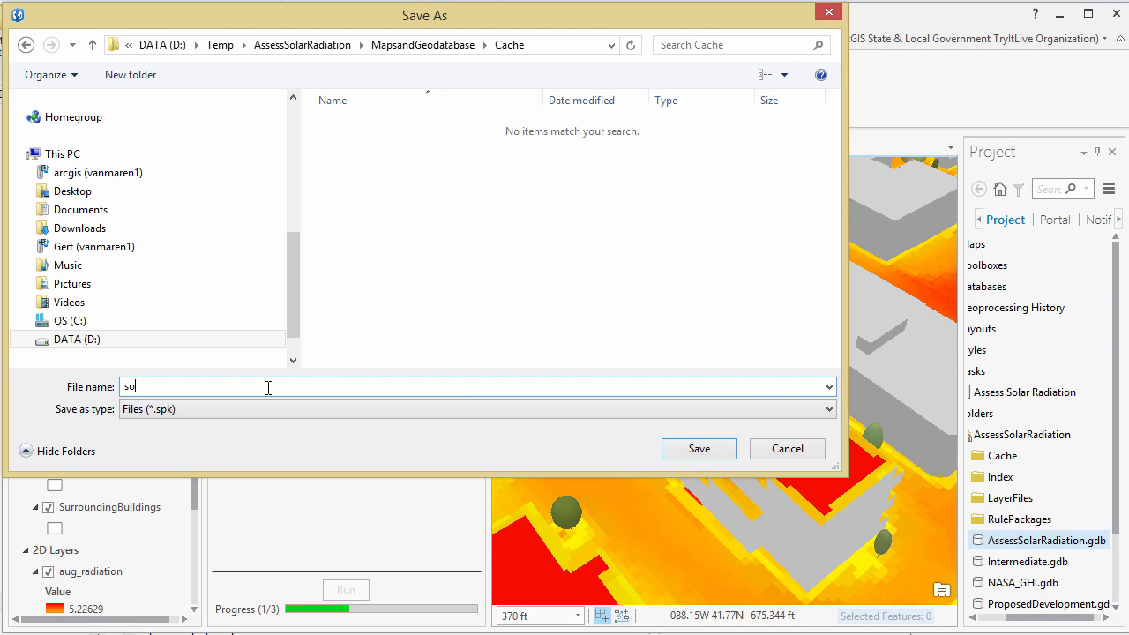
type("laronp")
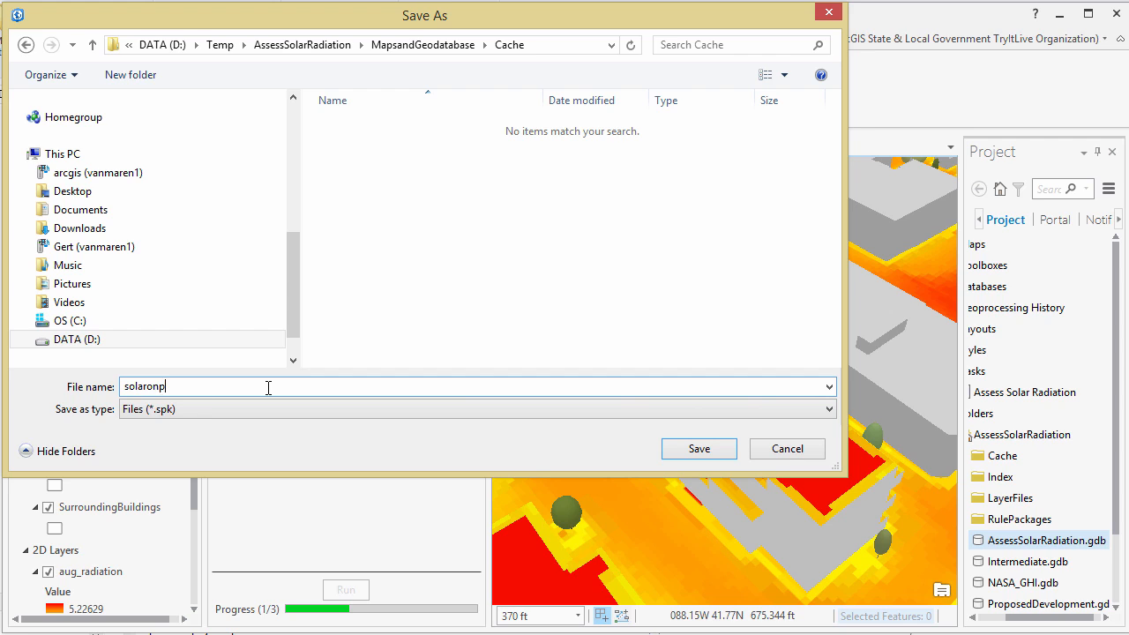
type("roposeddeve")
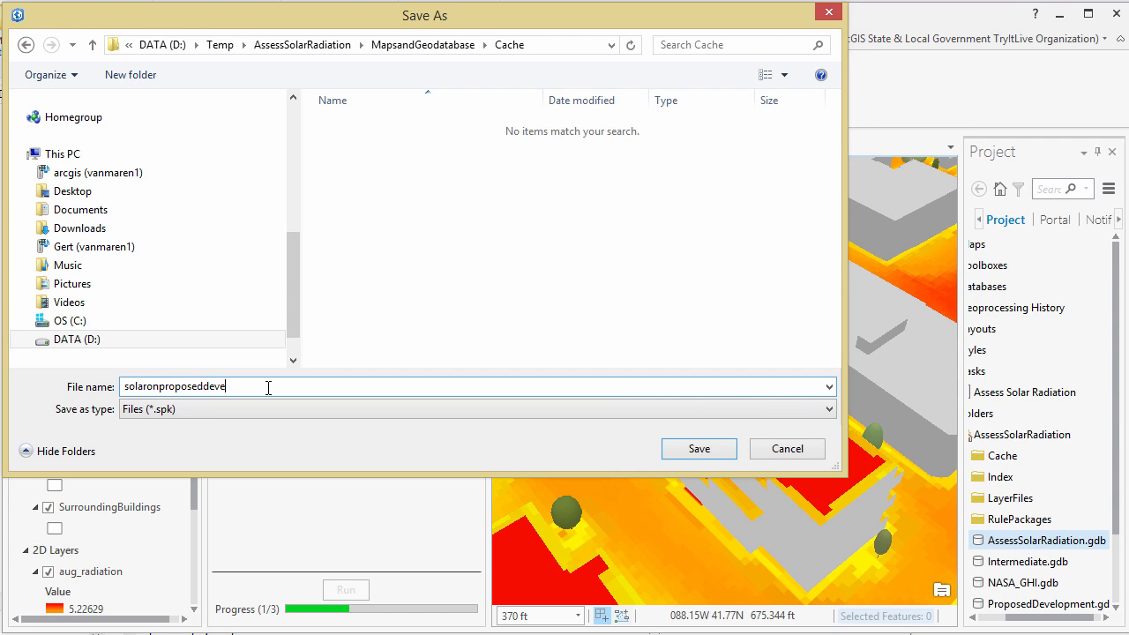
type("lo")
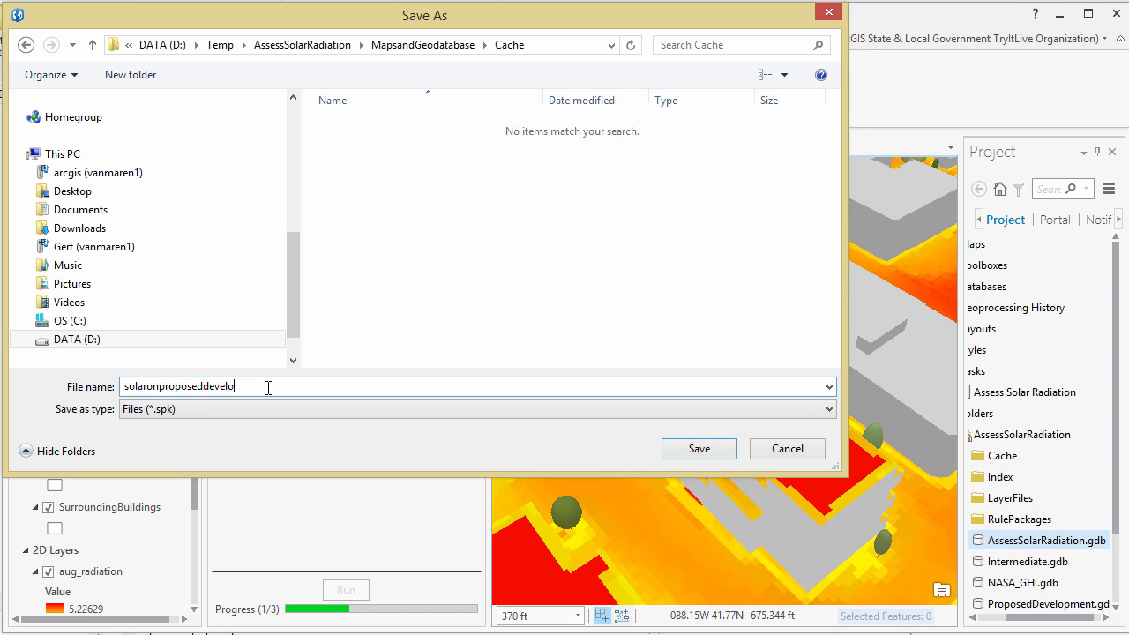
type("pment")
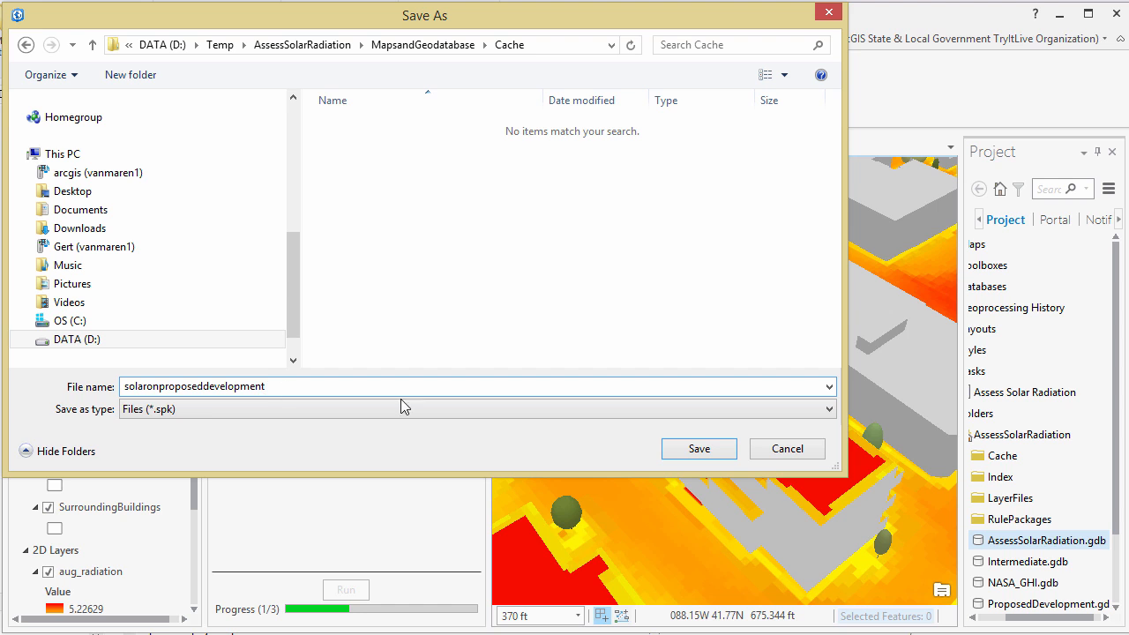
left_click(699, 448)
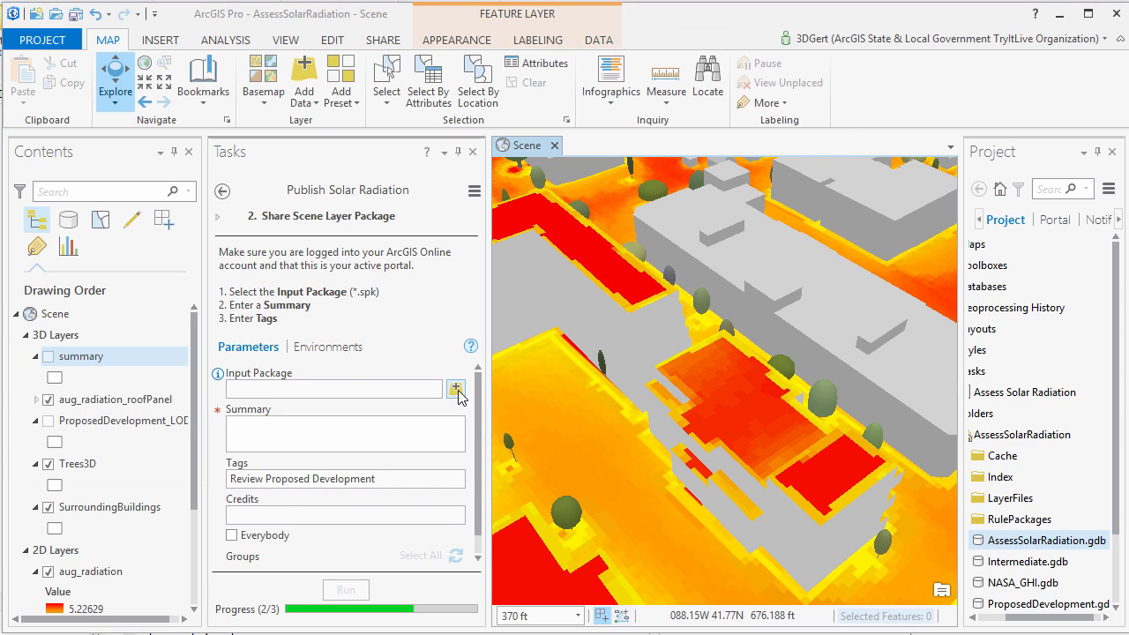
Step: Share solaronproposeddevelopment.spk to ArcGIS Online with summary 'solar radiation on proposed development'
left_click(456, 388)
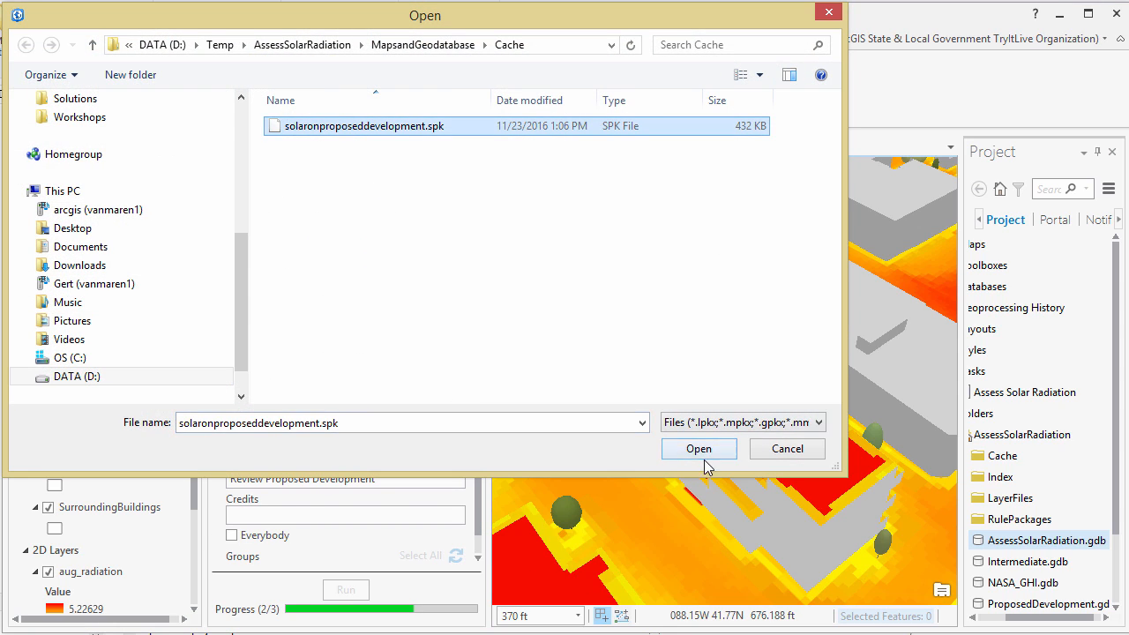
left_click(698, 450)
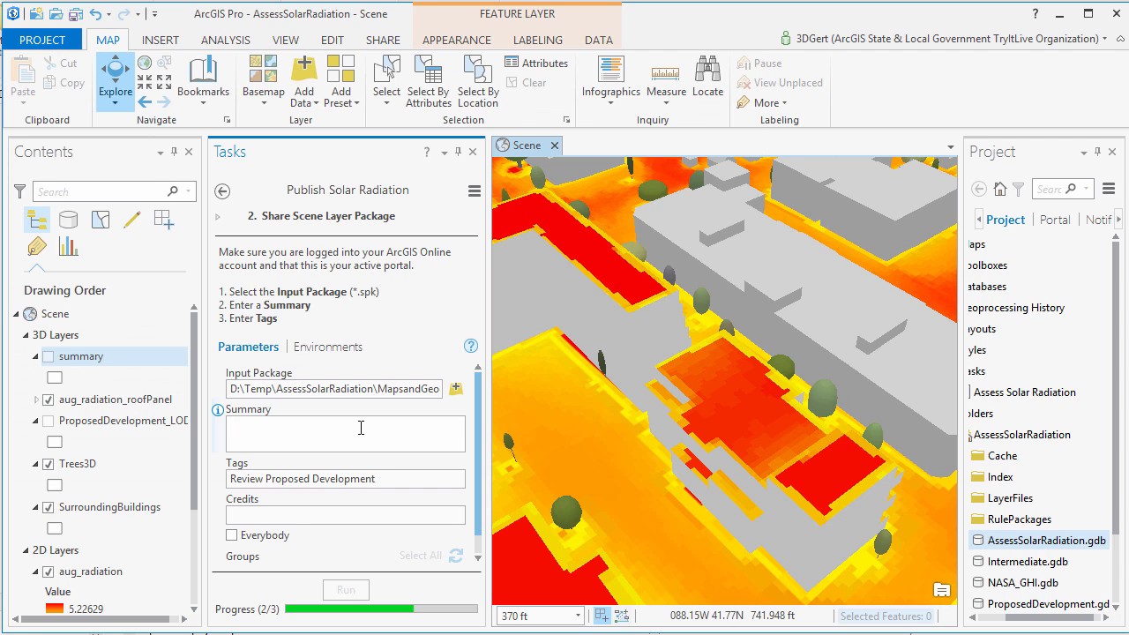
type("solar radi")
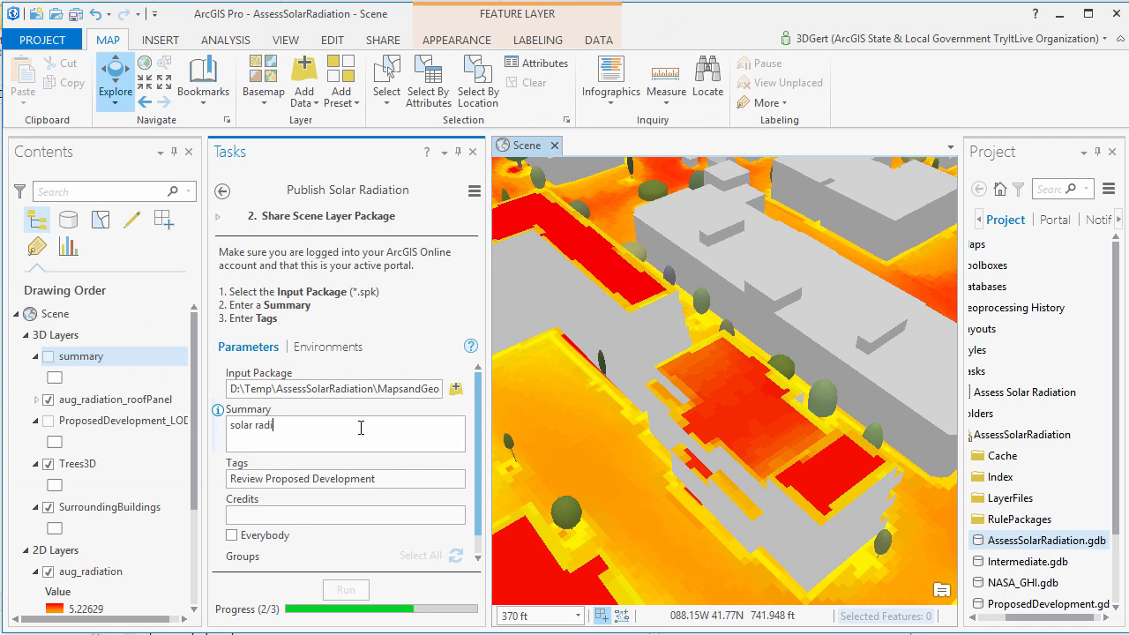
type("ation on pr")
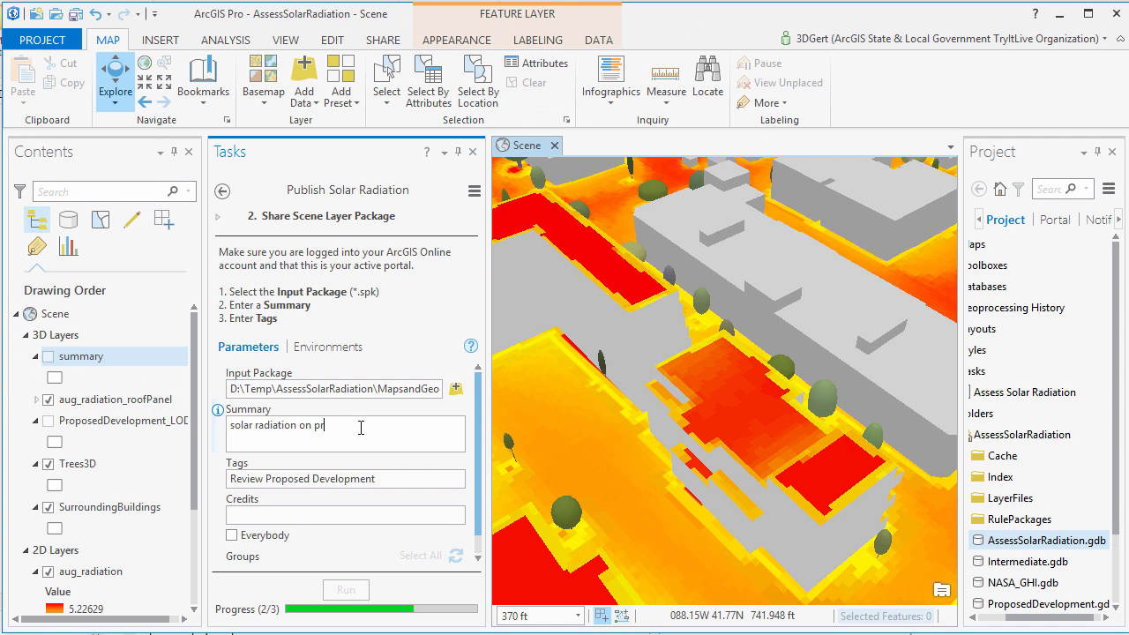
type("oposed developm")
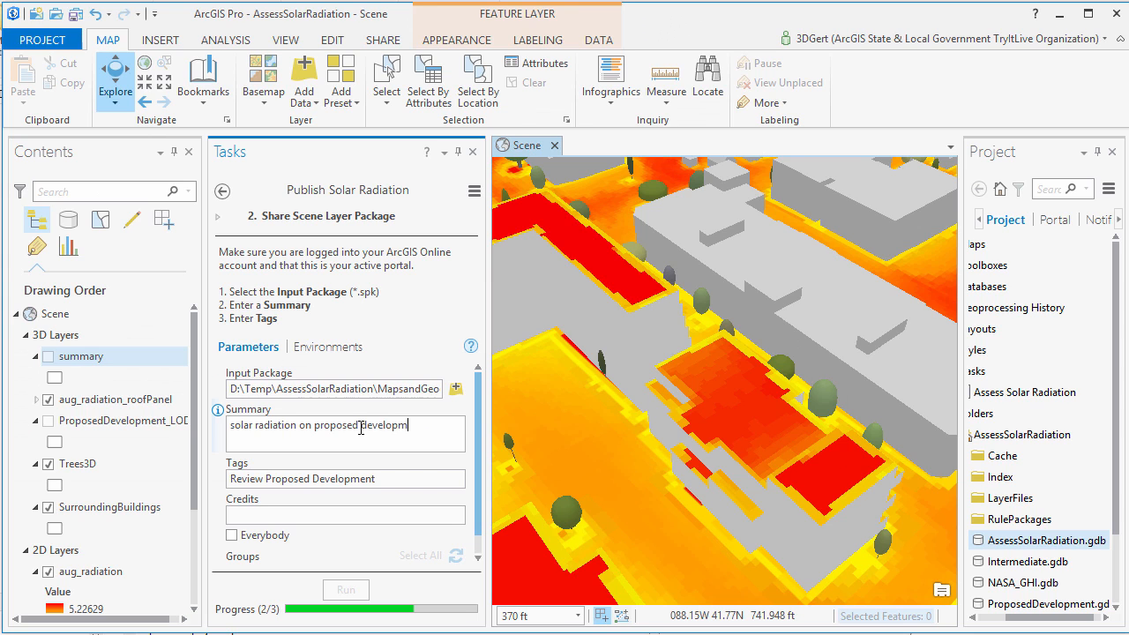
type("ent")
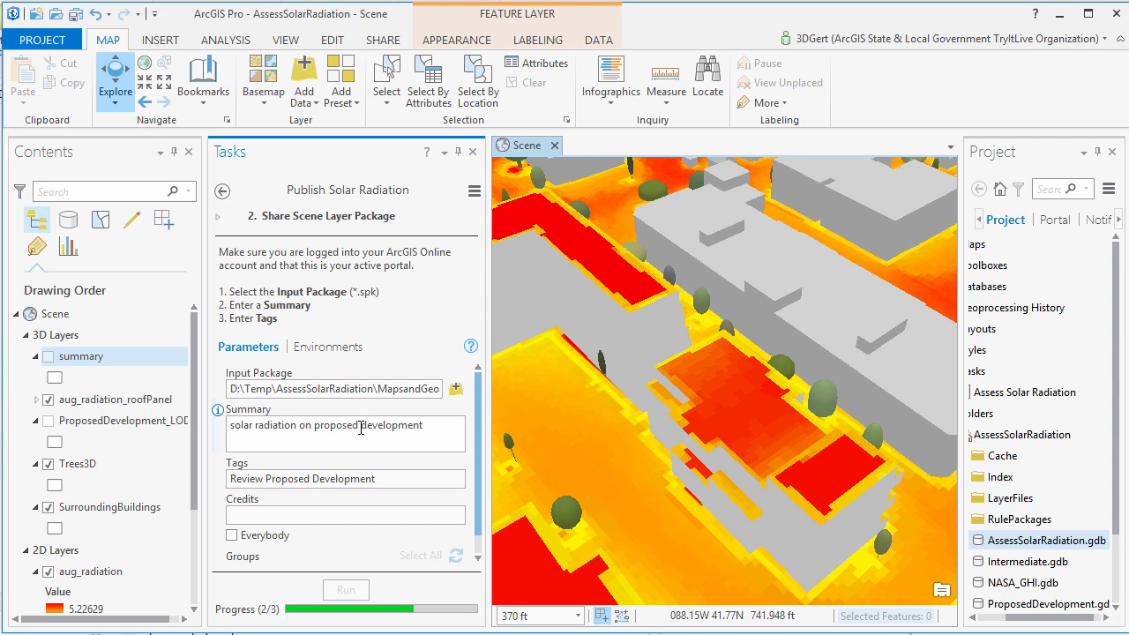
left_click(345, 589)
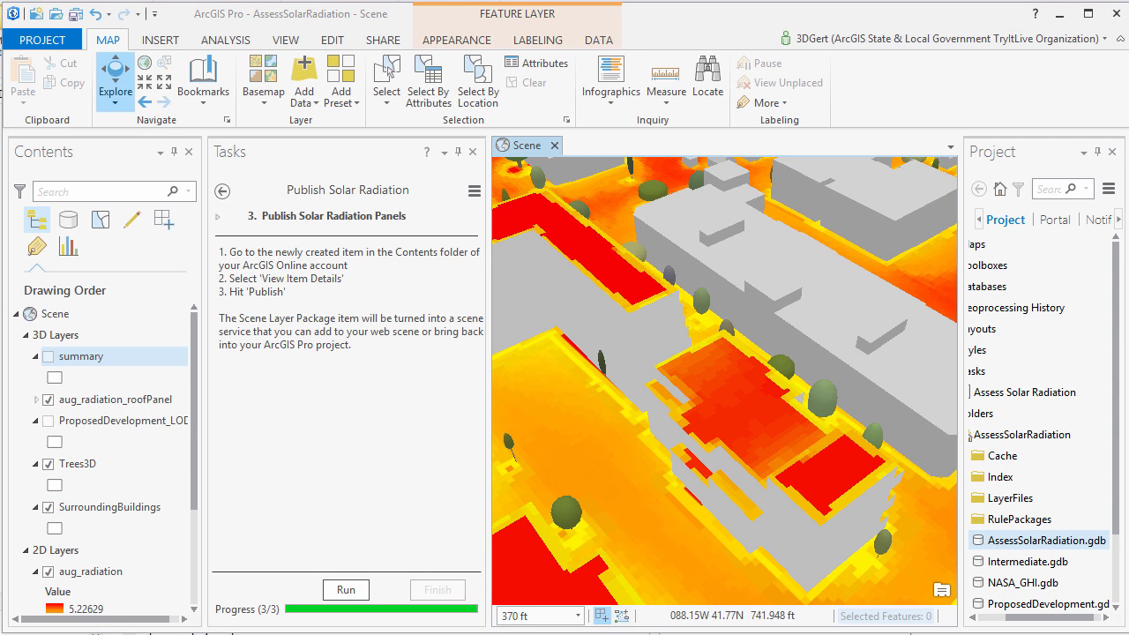
mouse_move(346, 589)
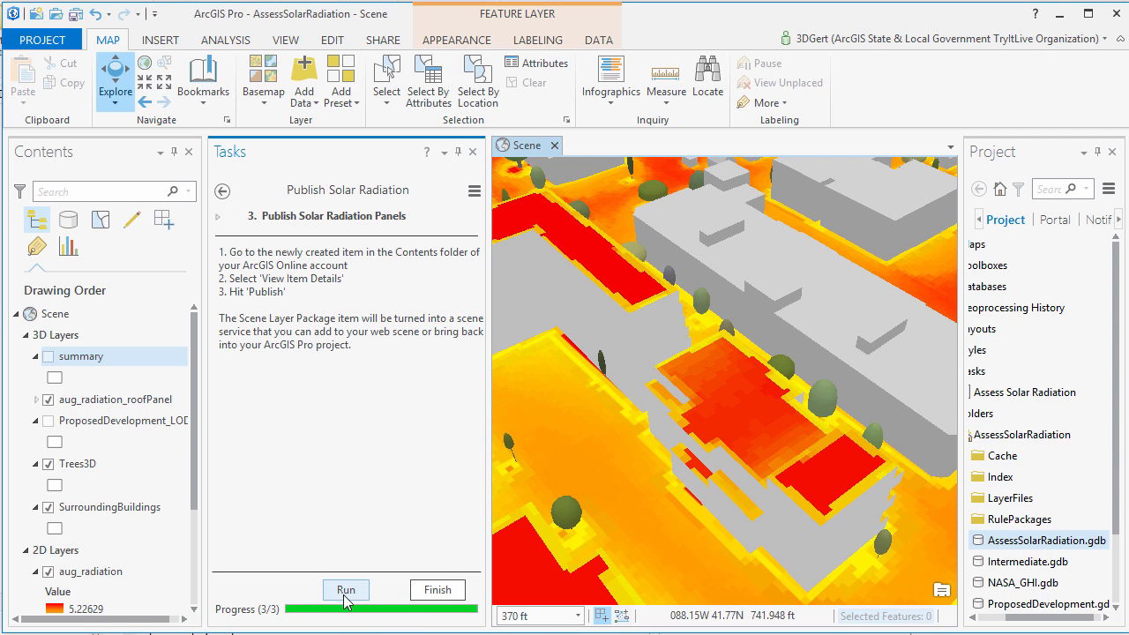
mouse_move(437, 589)
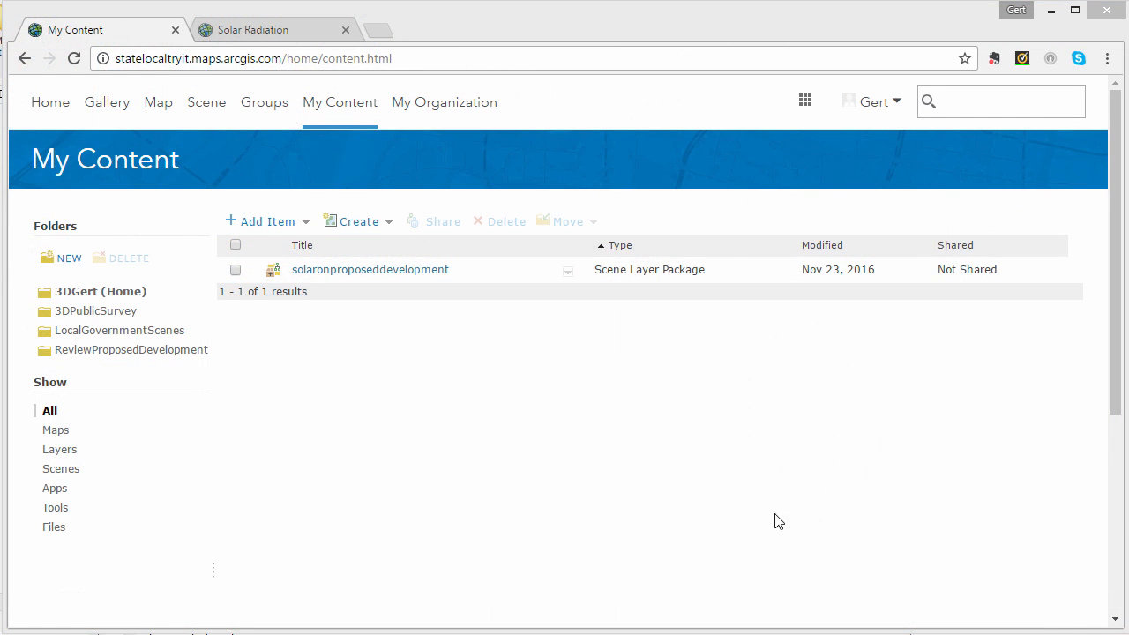
Step: Publish the solaronproposeddevelopment item as a hosted scene layer with the added tag demo
left_click(370, 268)
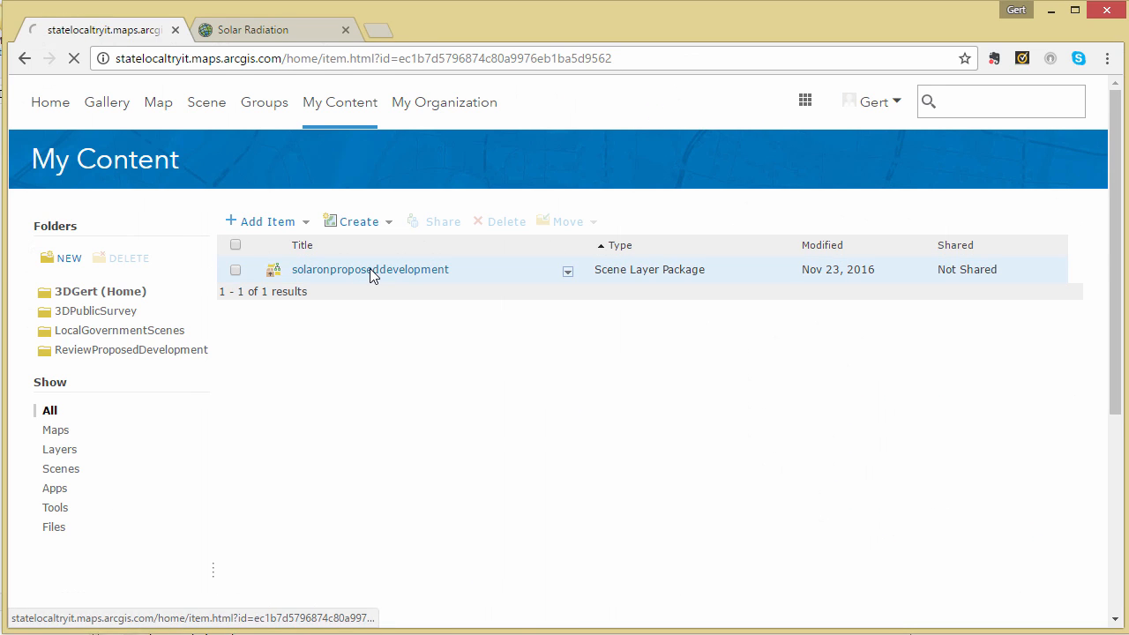
left_click(371, 268)
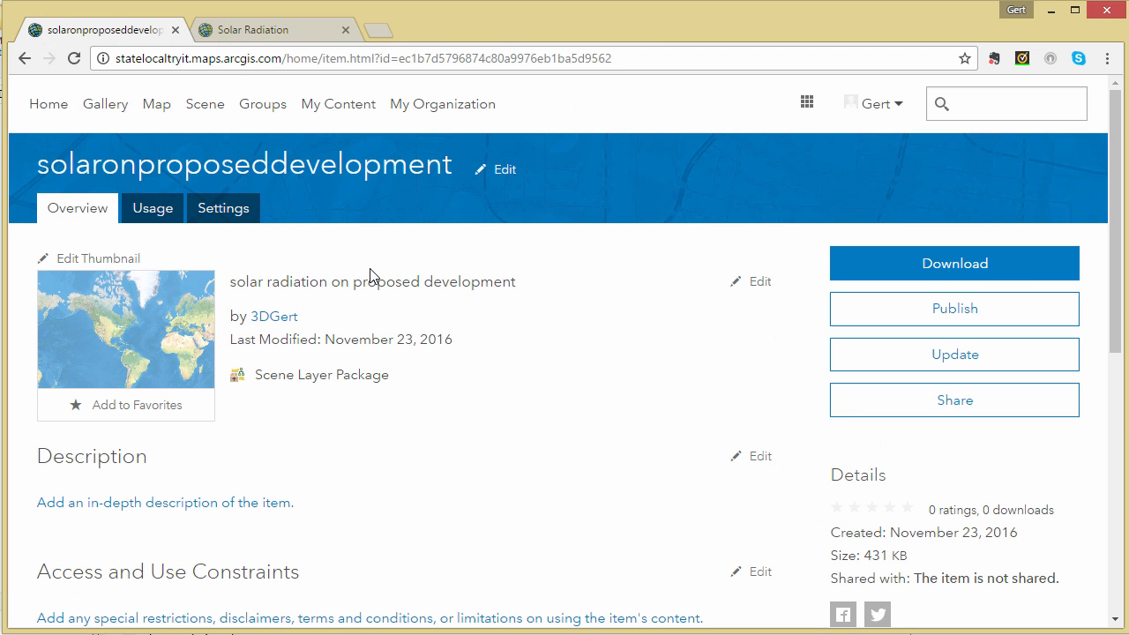
left_click(952, 307)
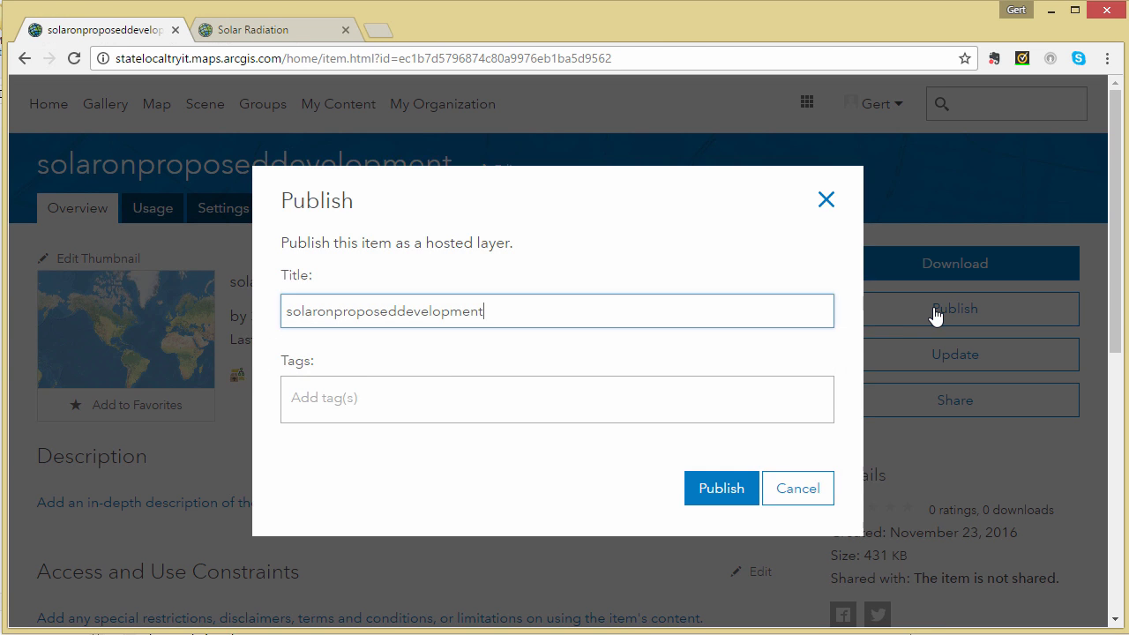
type("demo")
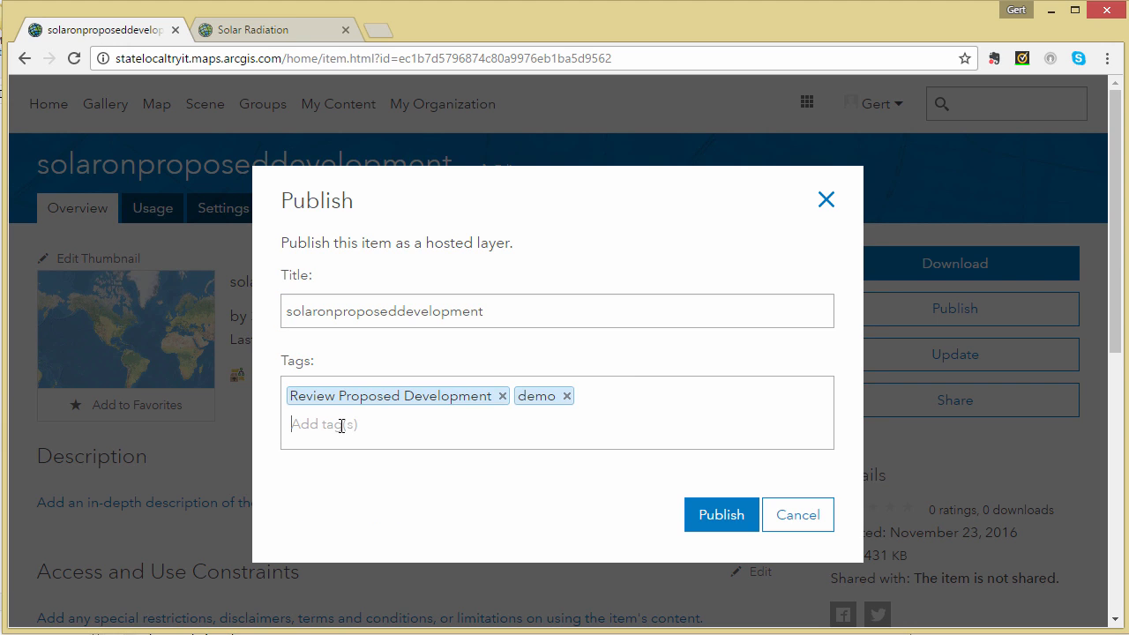
left_click(719, 515)
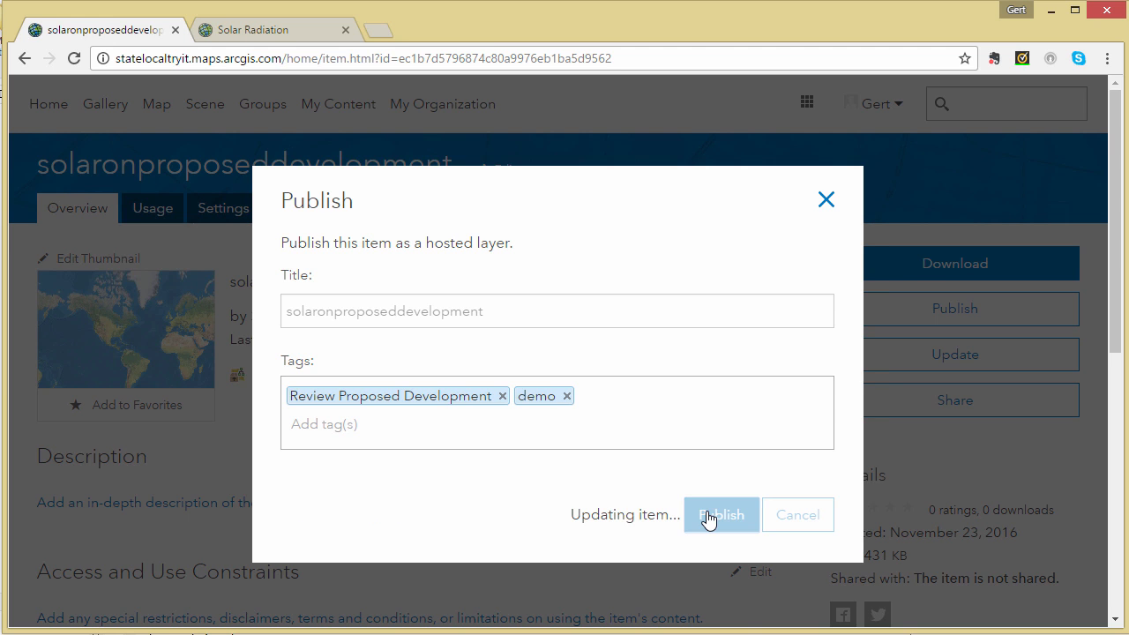
left_click(719, 515)
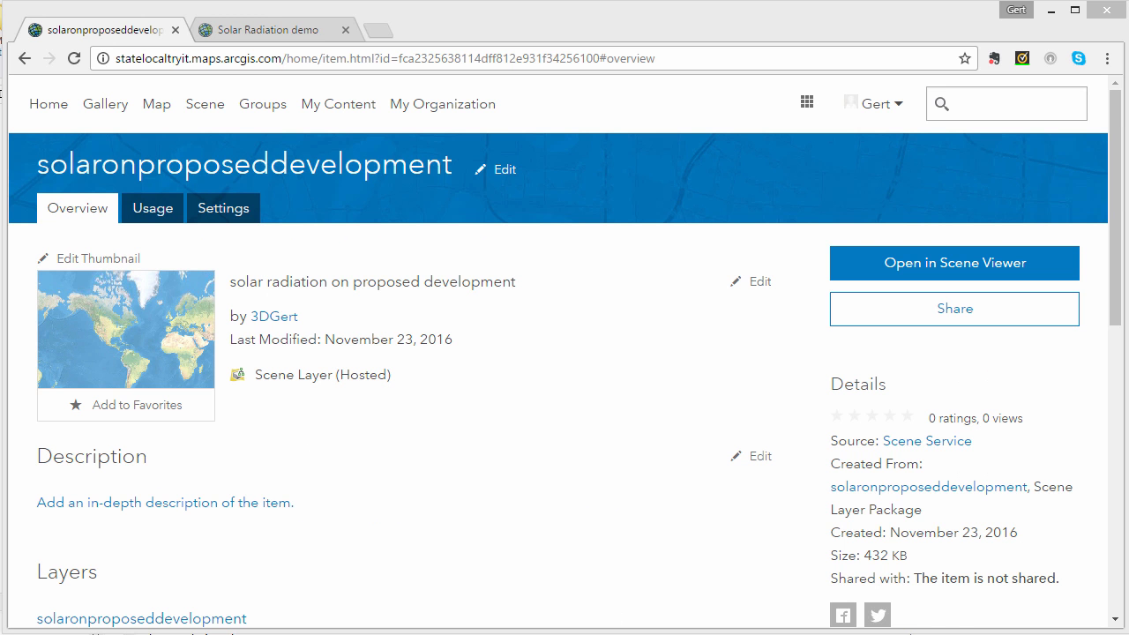
mouse_move(275, 28)
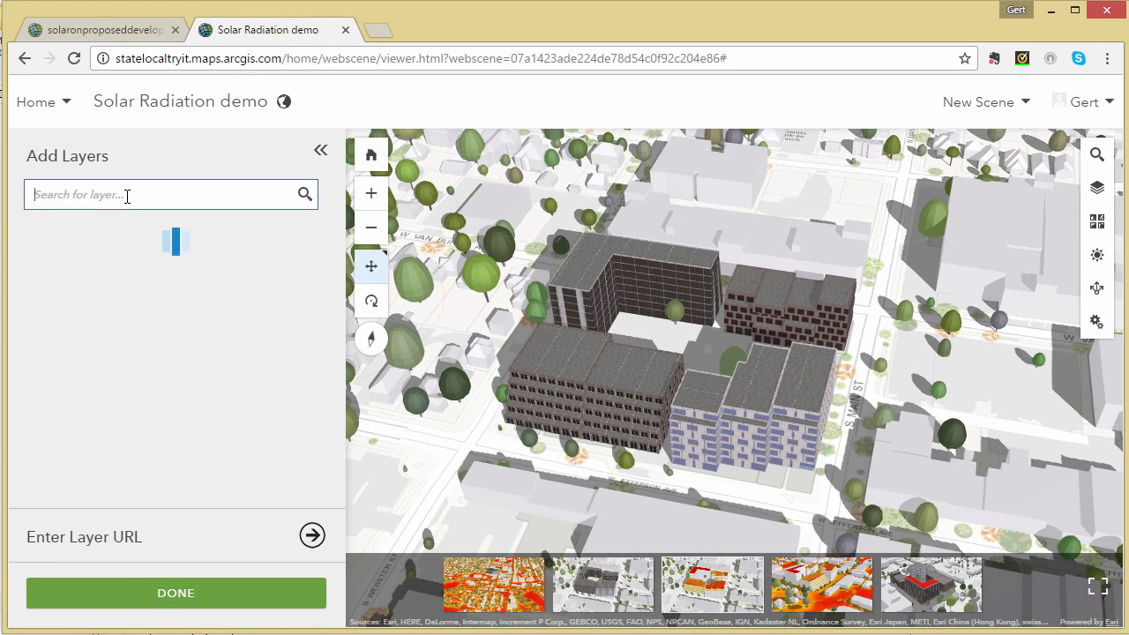
Step: Search 'demo' in Add Layers and add solaronproposeddevelopment to the scene
type("demo")
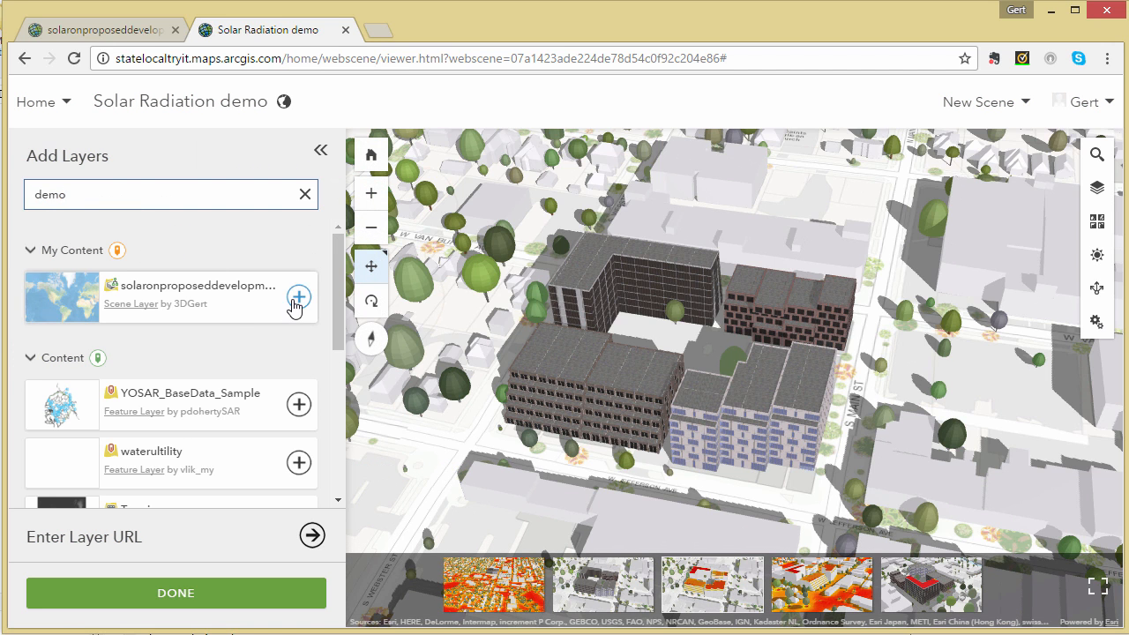
left_click(298, 297)
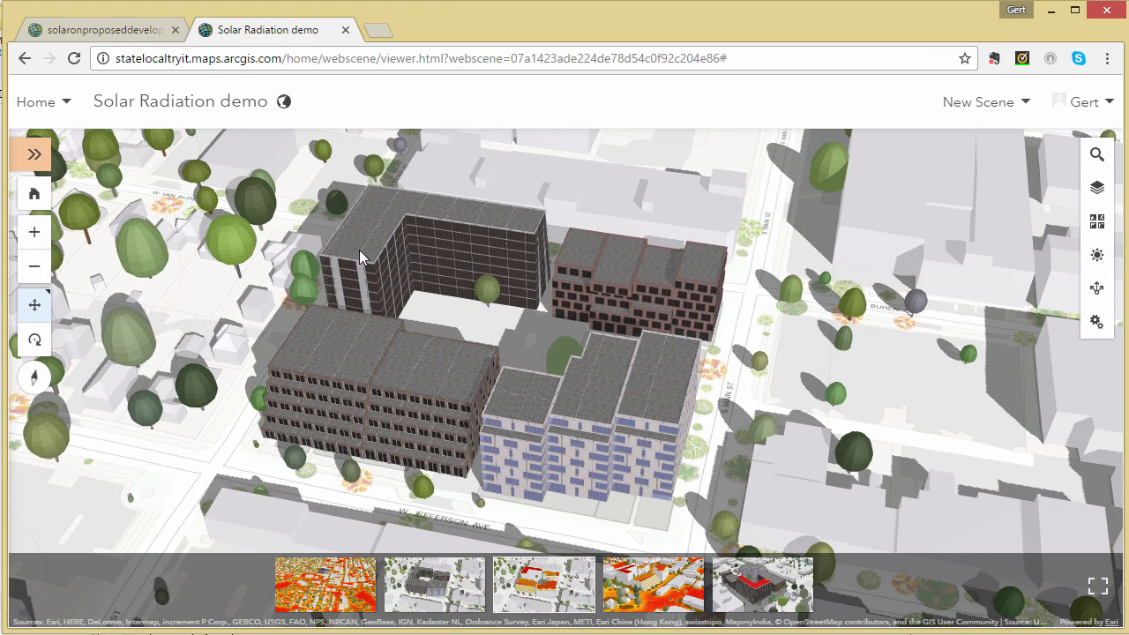
mouse_move(1097, 187)
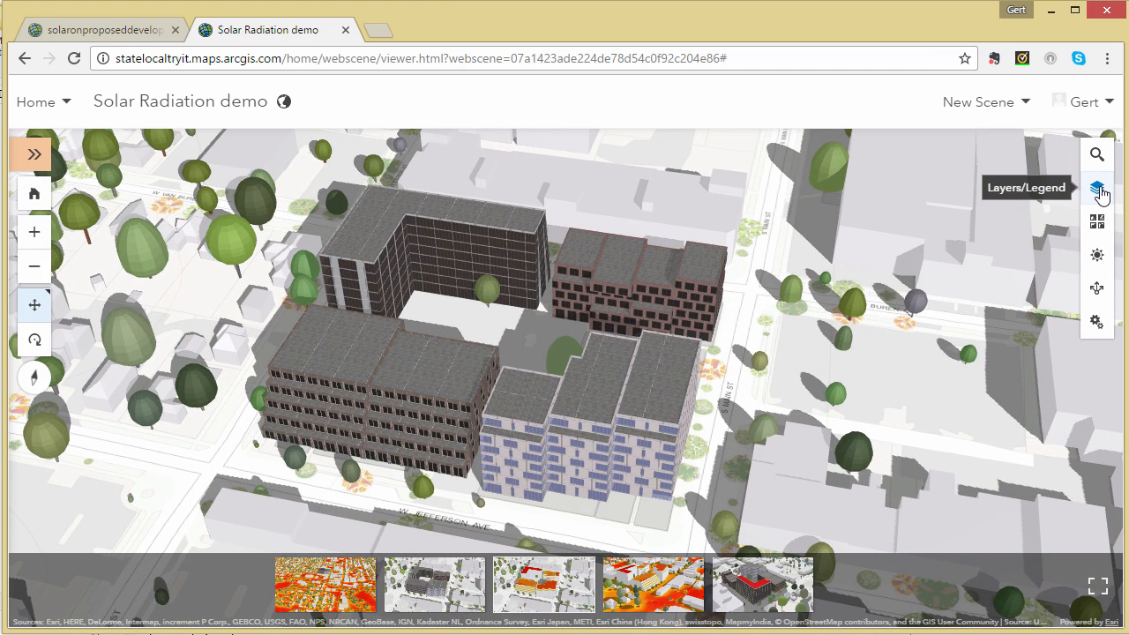
Step: Turn on the Proposed Development layer in the legend and orbit to view the radiation-coloured roofs
left_click(1097, 187)
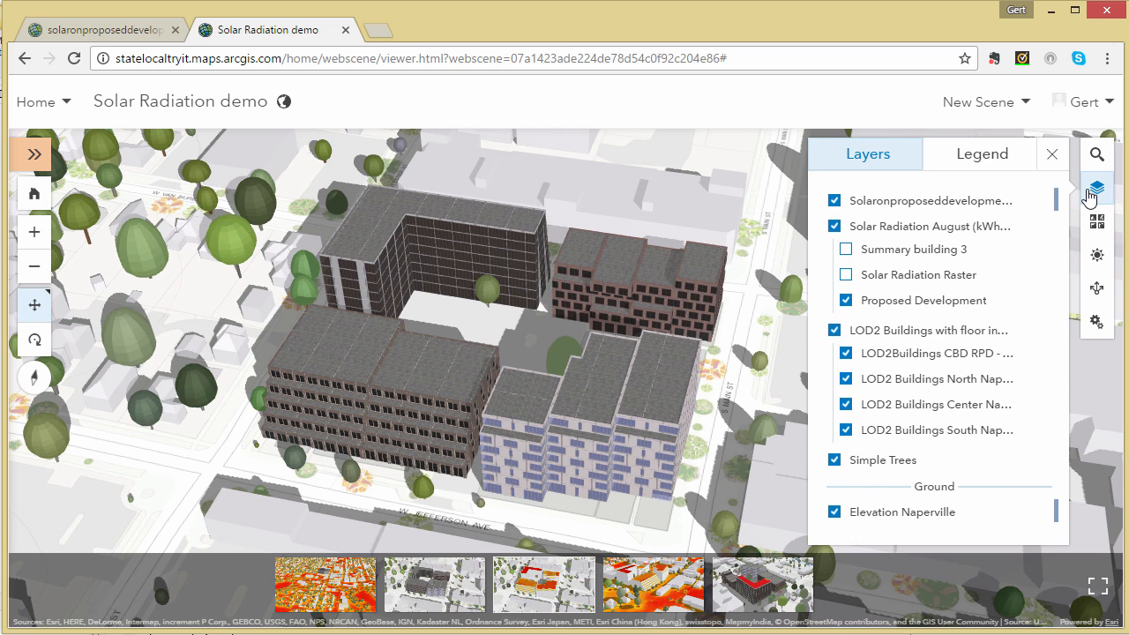
left_click(847, 300)
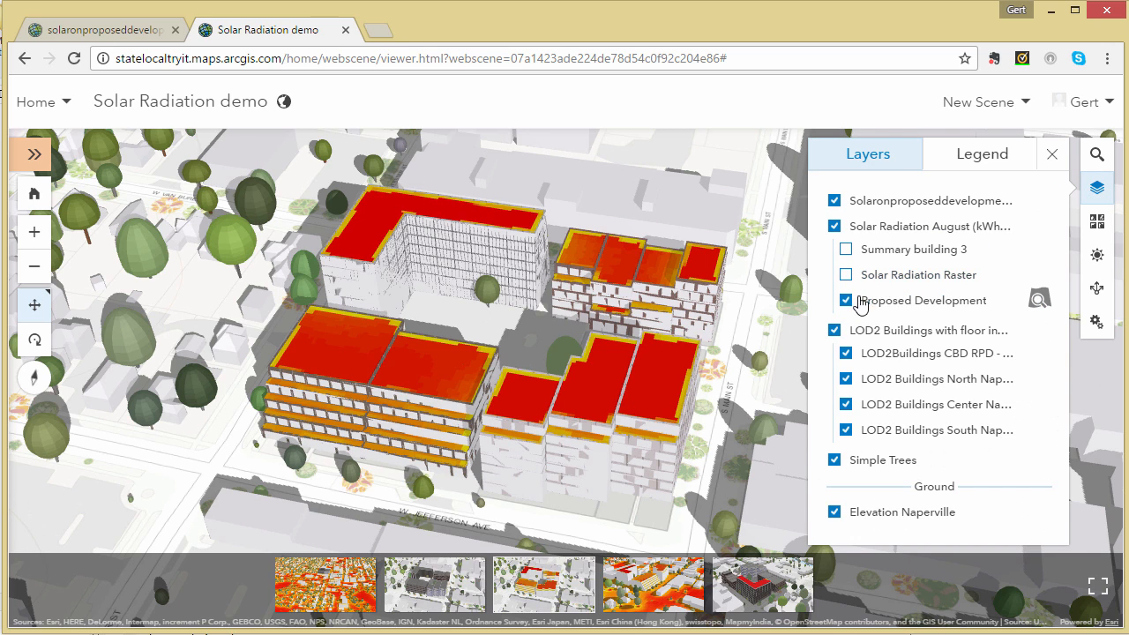
left_click(844, 300)
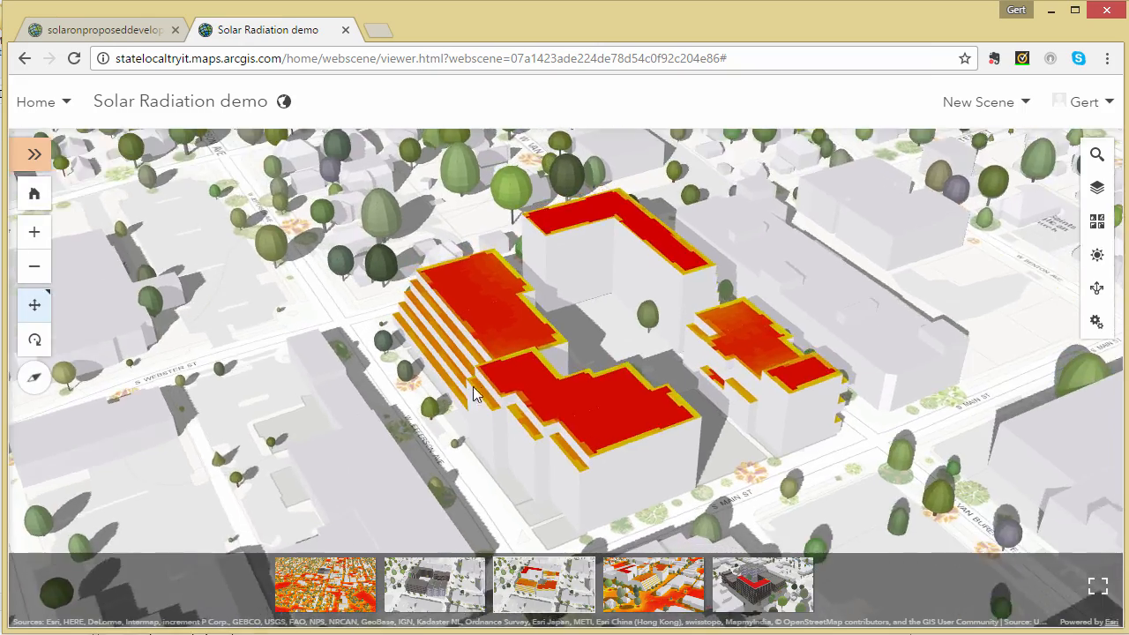
left_click_drag(476, 391, 663, 404)
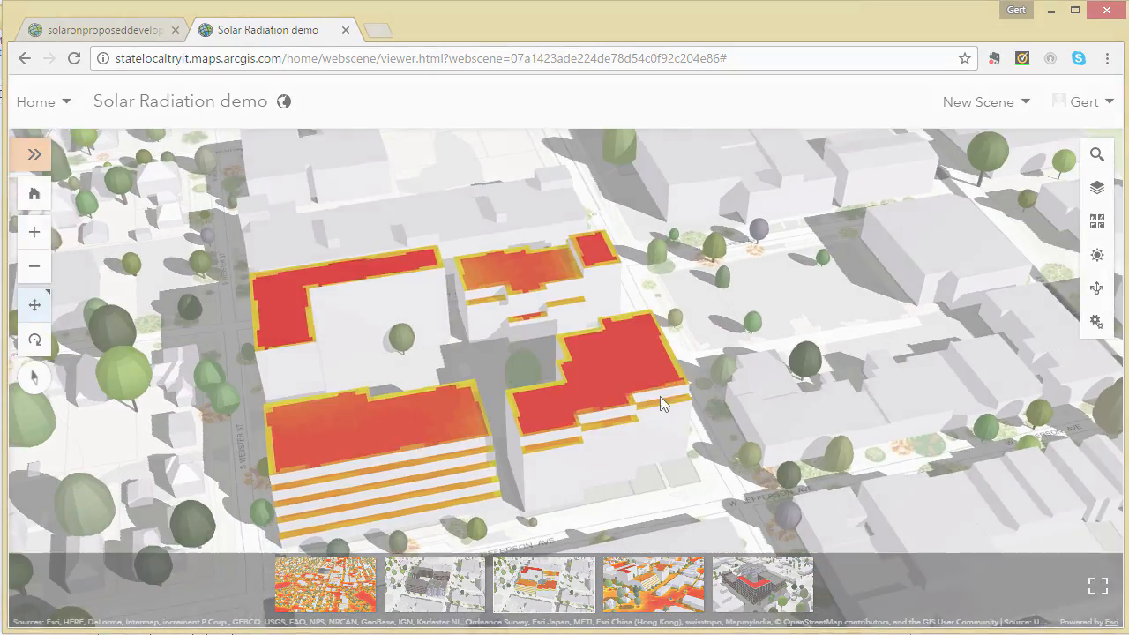